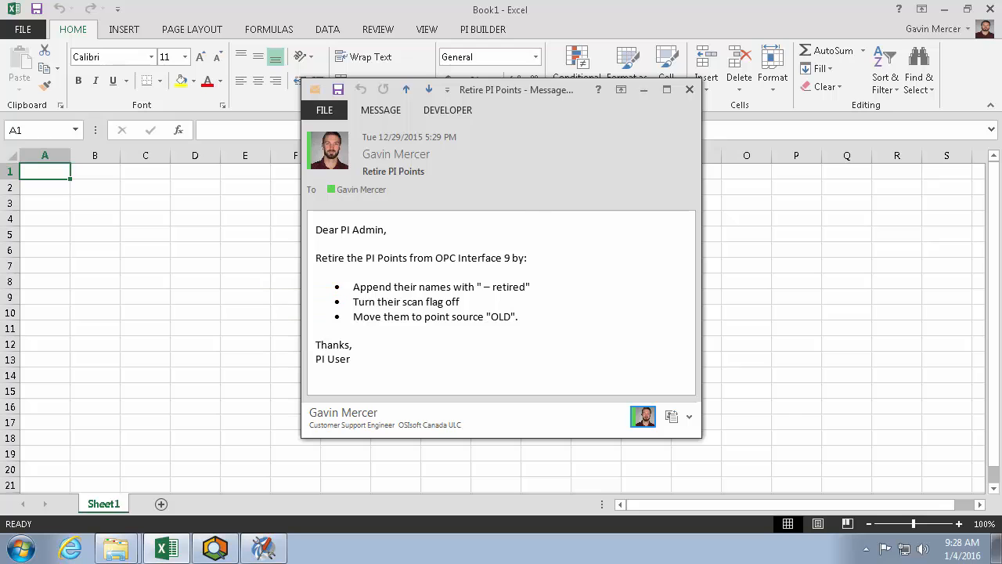
# Step: Search Point Builder for point source opc9 and load the eight matching points
pyautogui.click(264, 546)
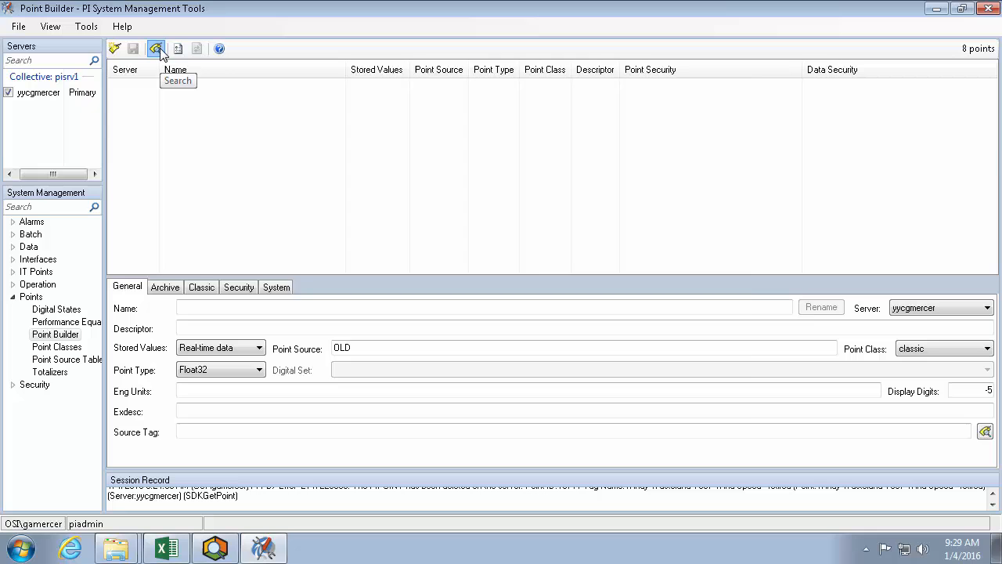
pyautogui.click(155, 49)
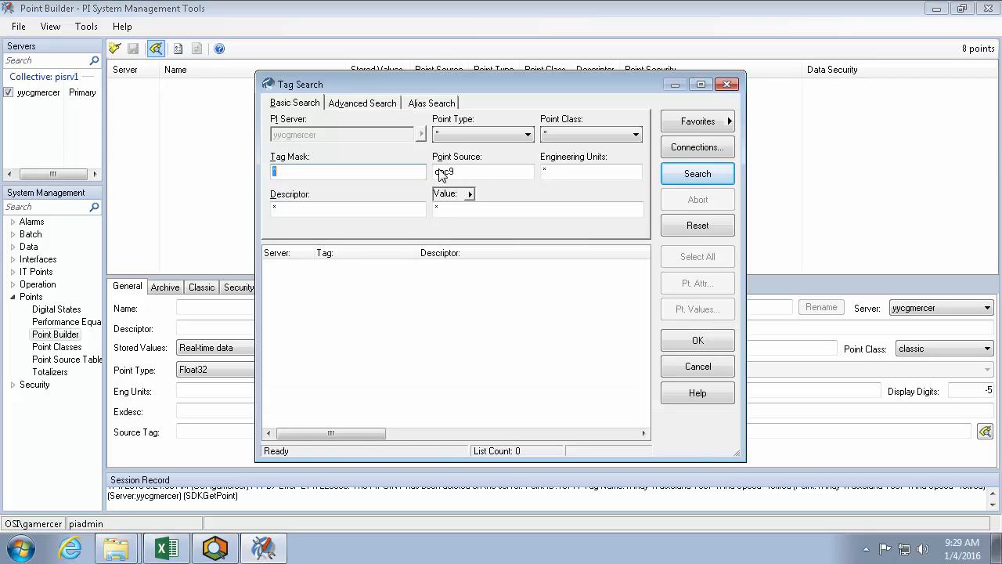
pyautogui.click(697, 173)
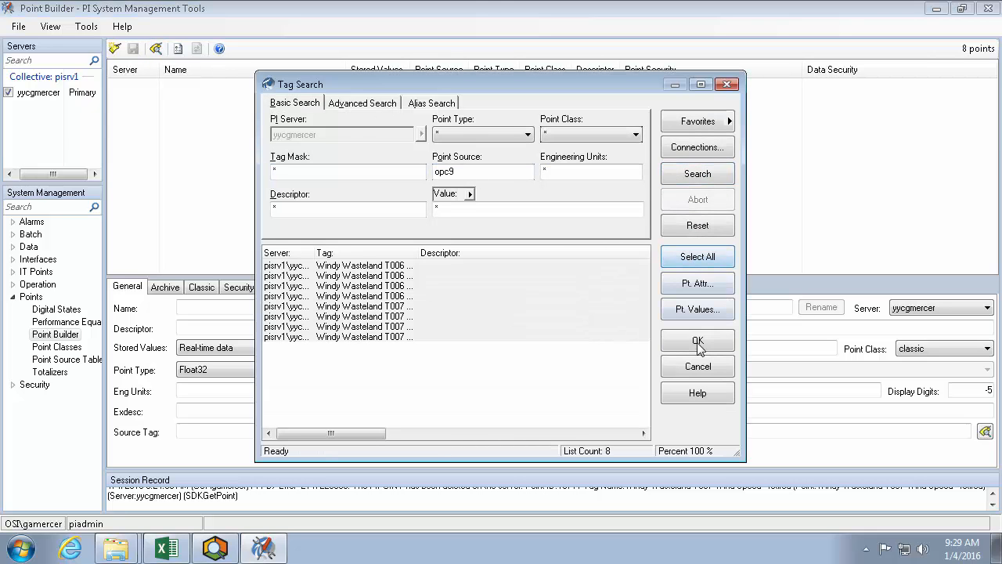
pyautogui.click(697, 340)
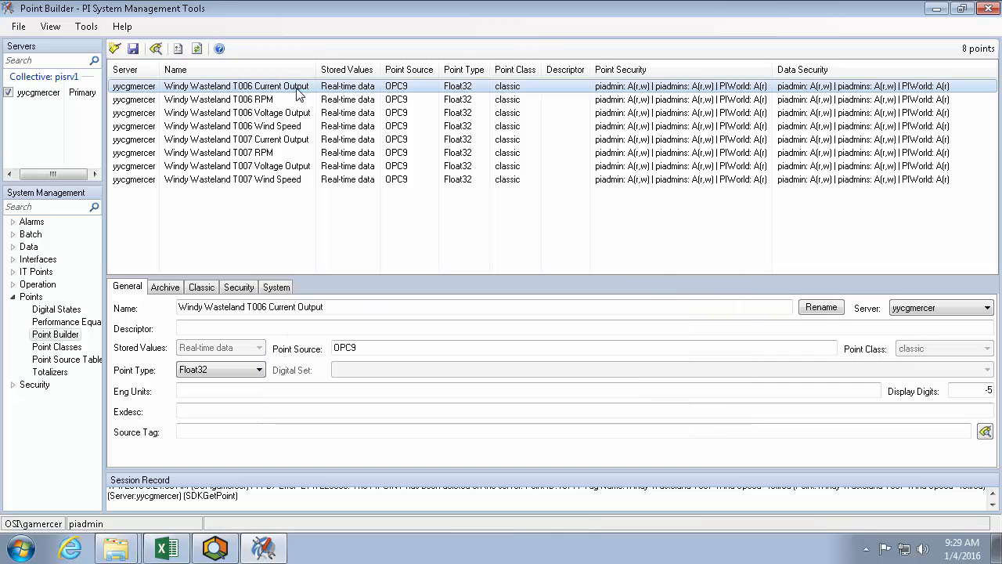
# Step: Rename T006 Current Output with a '- retire' suffix and set point source OLD
pyautogui.click(821, 306)
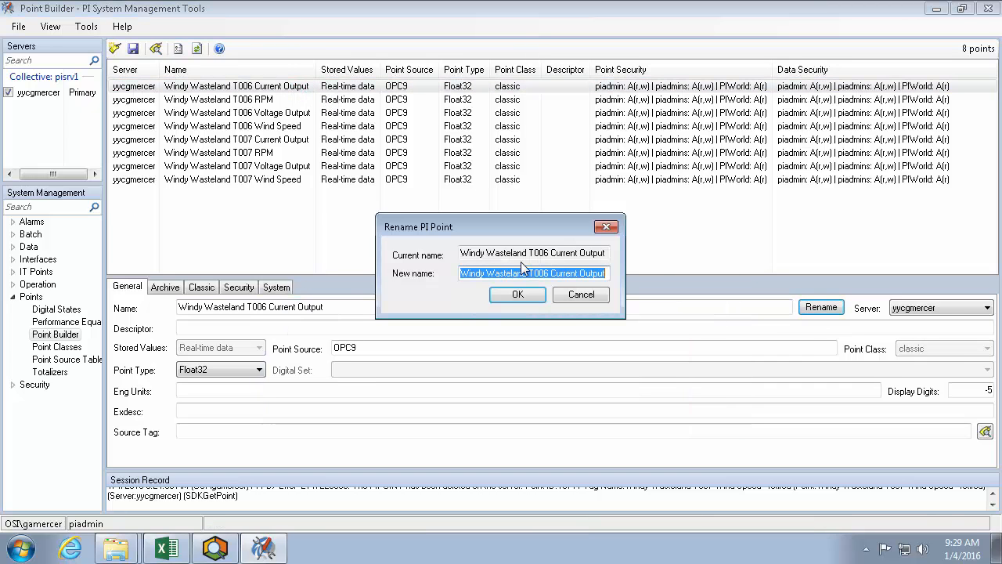
pyautogui.write('- rd')
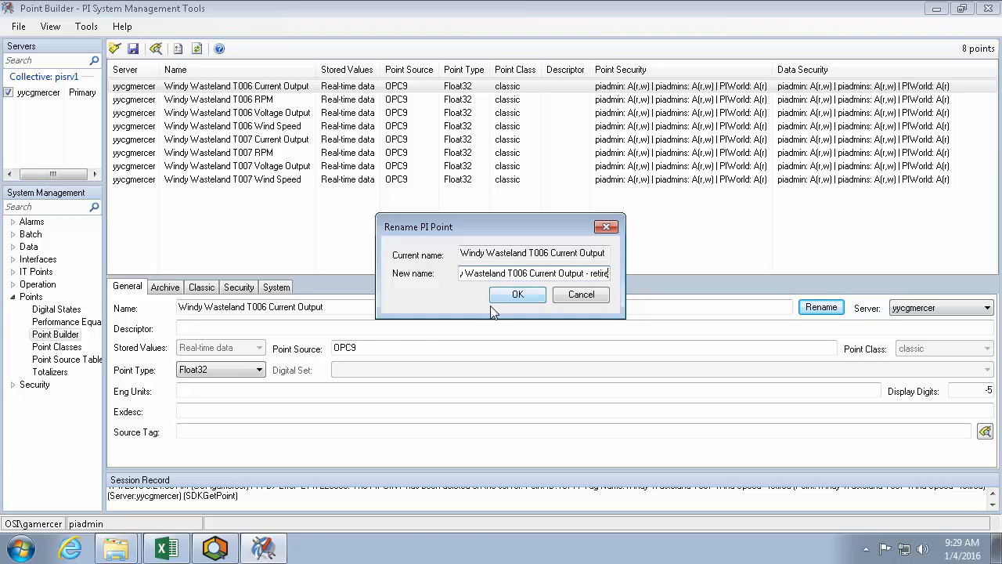
pyautogui.click(518, 294)
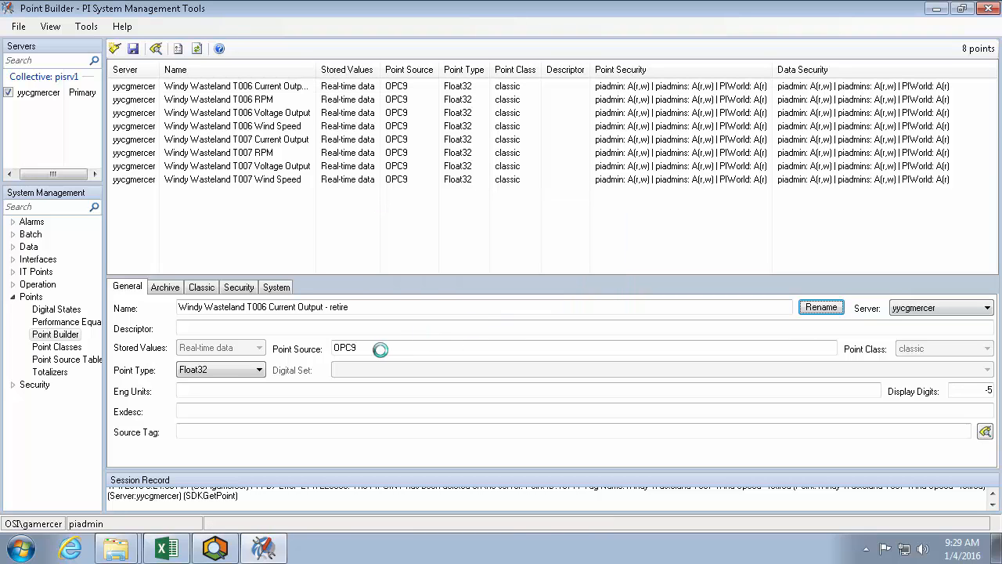
pyautogui.write('OLD')
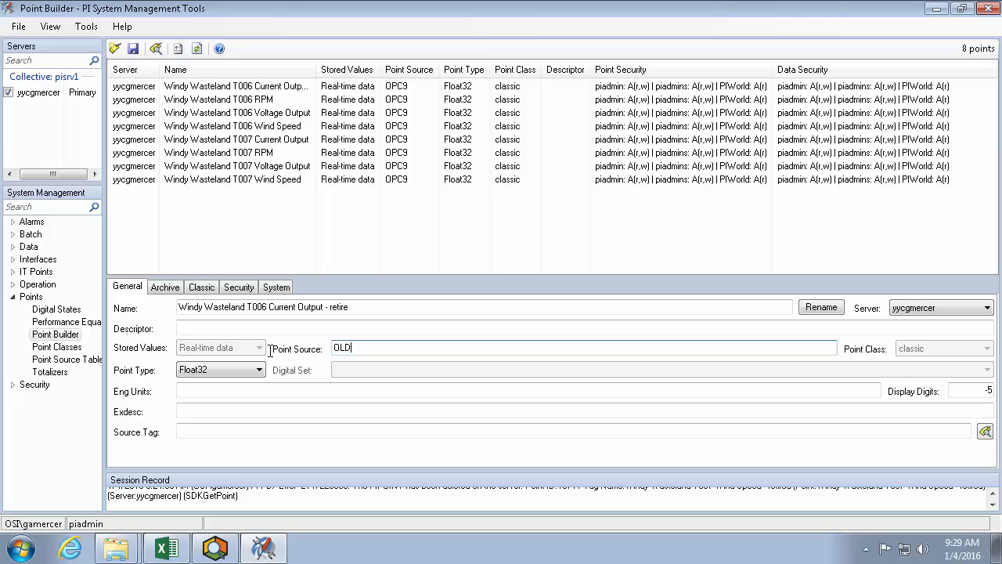
# Step: Set Scan to Off on the Archive tab, then switch to Excel
pyautogui.click(166, 286)
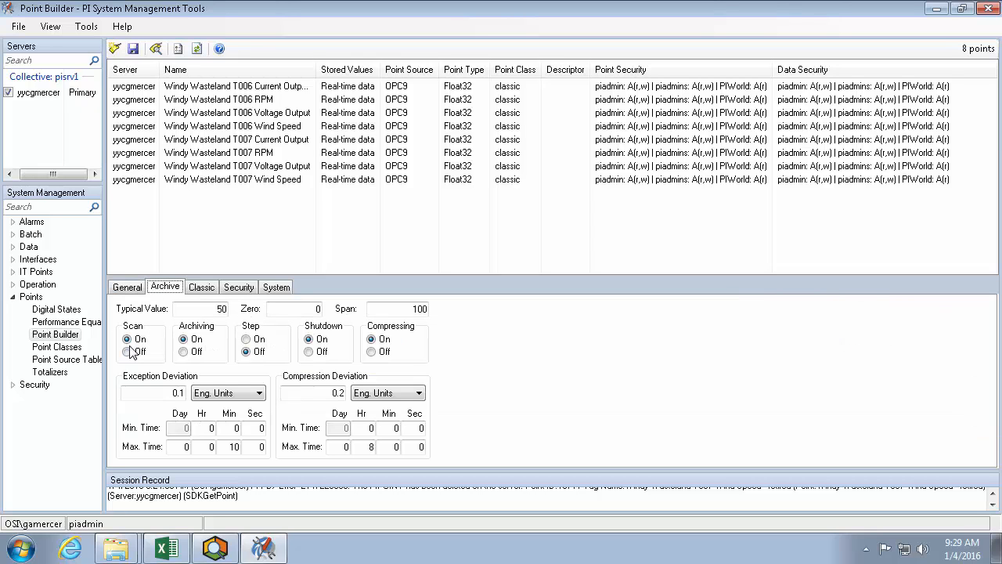
pyautogui.click(127, 350)
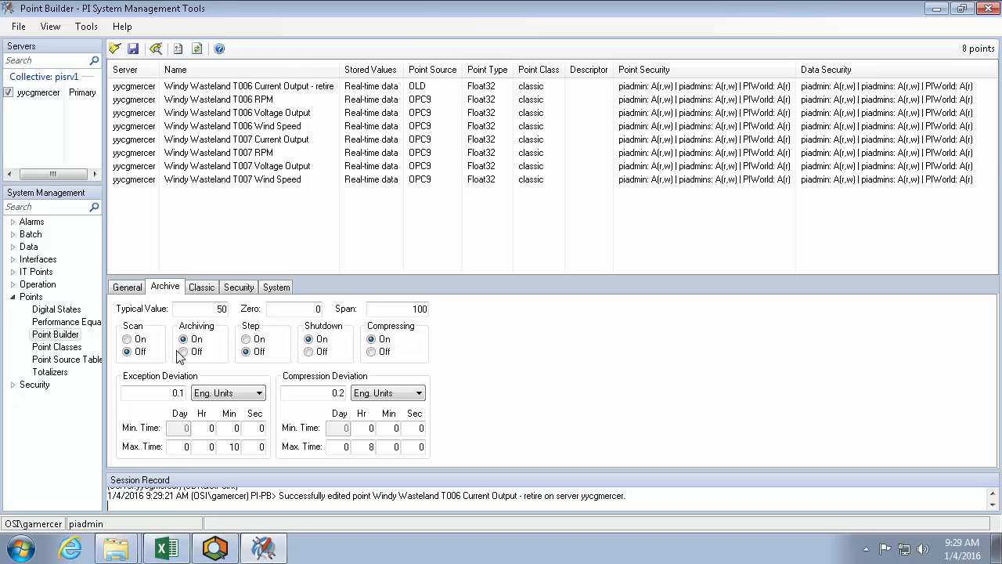
pyautogui.click(165, 547)
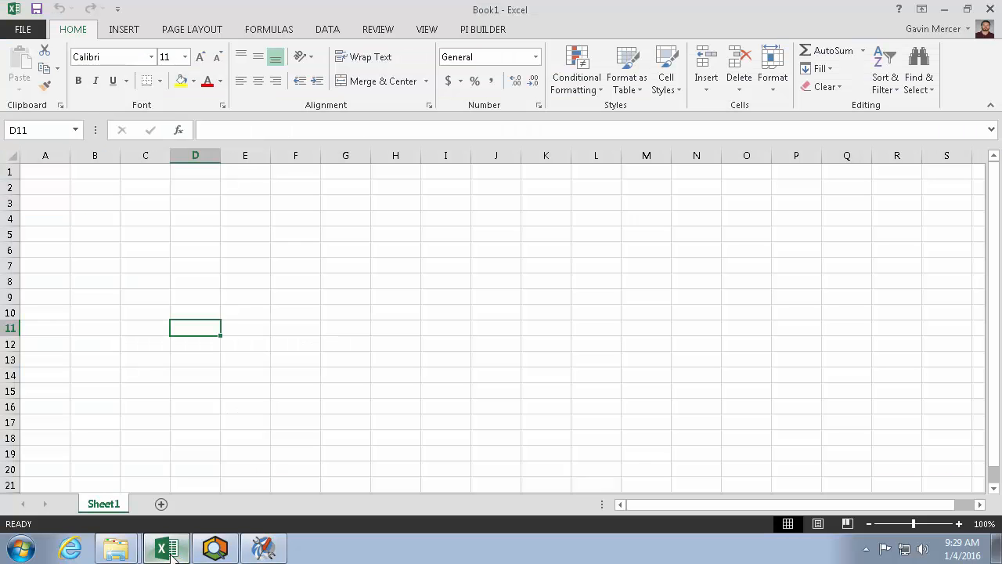
# Step: Run Find PI Points with Point Source opc9 and accept the seven results
pyautogui.click(483, 29)
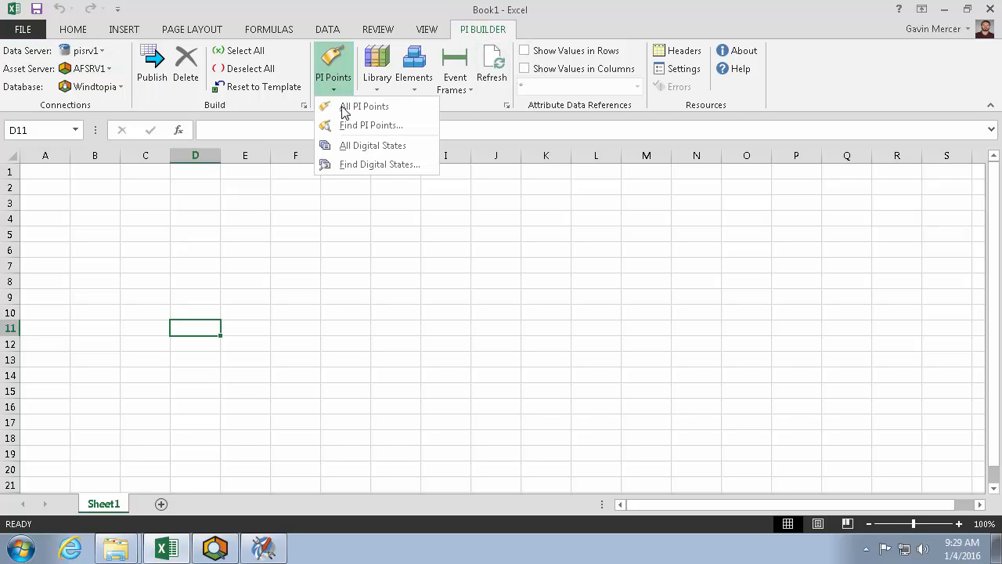
pyautogui.click(371, 125)
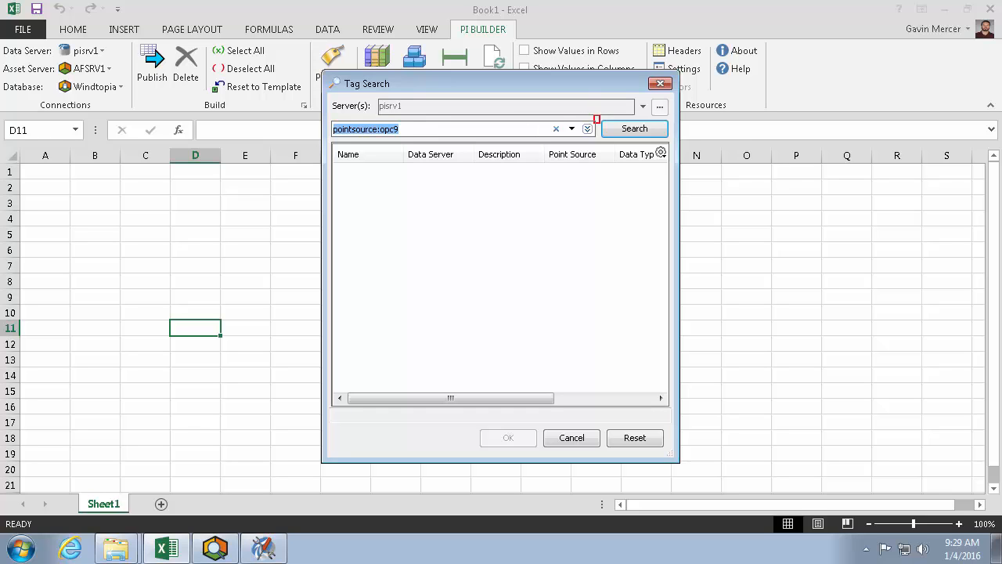
pyautogui.moveTo(588, 129)
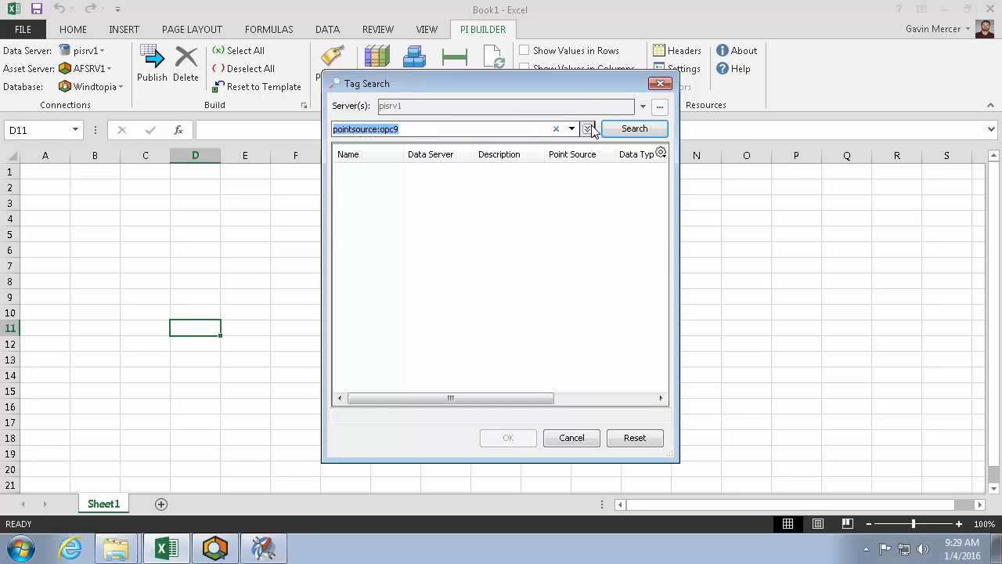
pyautogui.click(588, 128)
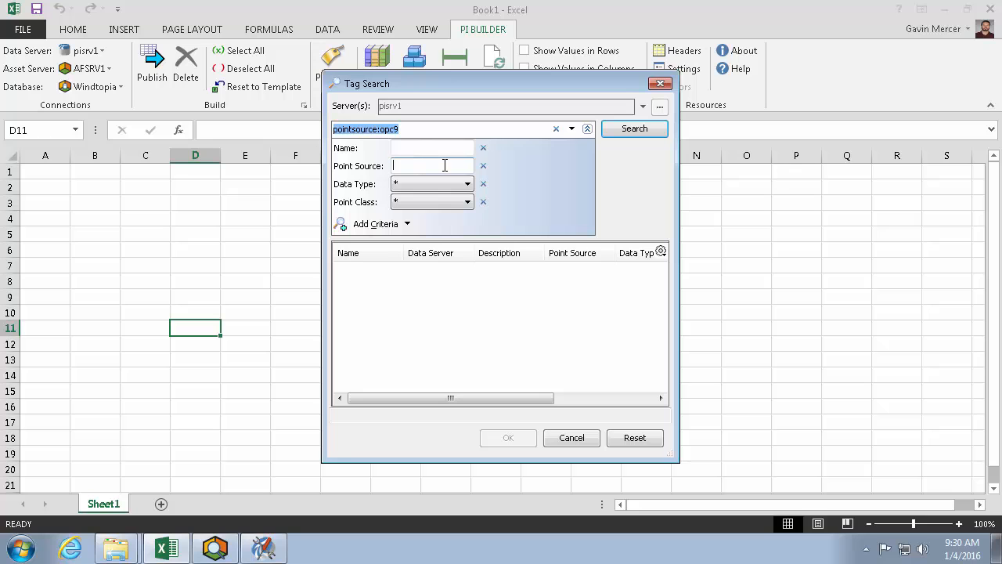
pyautogui.write('opc9')
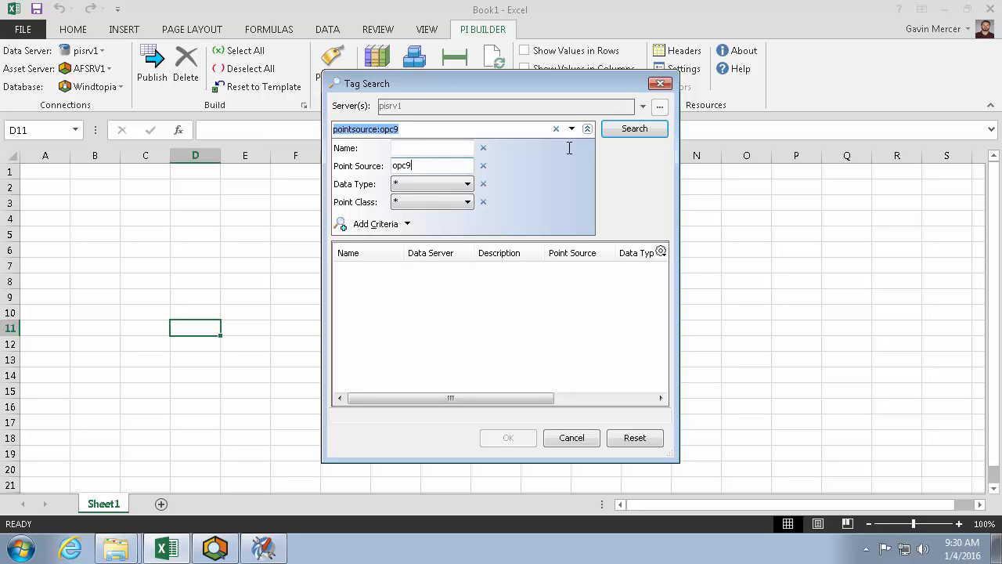
pyautogui.click(634, 128)
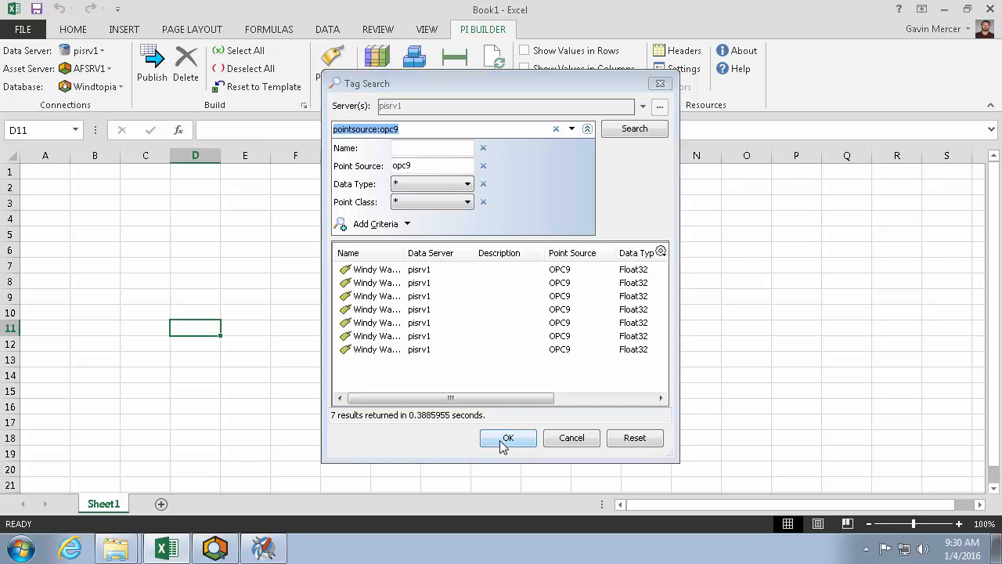
pyautogui.click(507, 437)
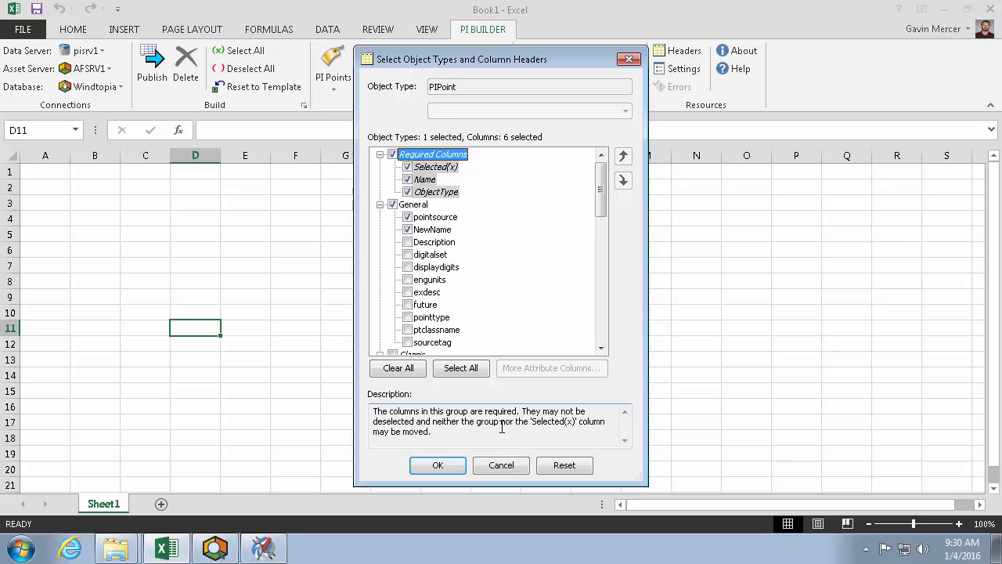
pyautogui.moveTo(574, 328)
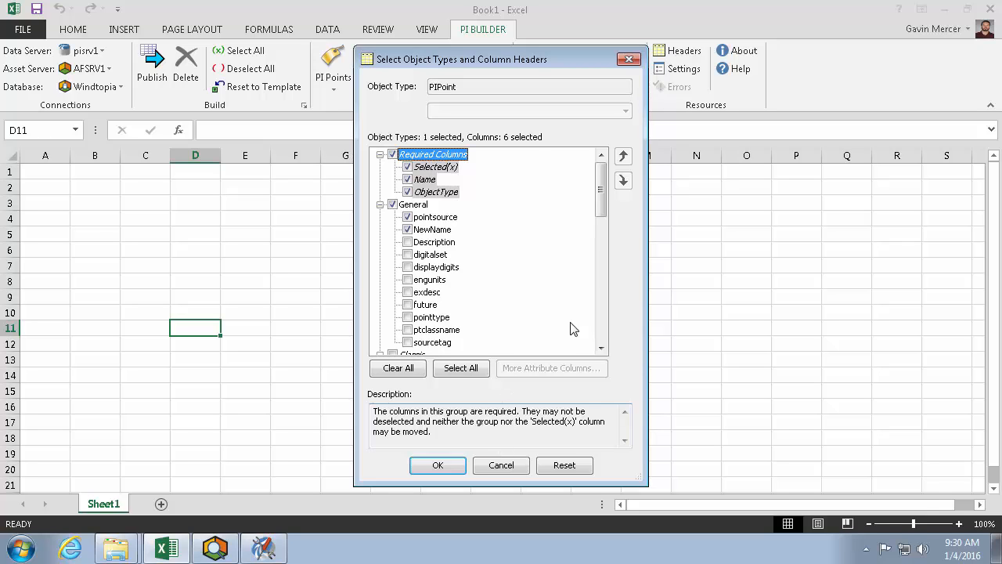
# Step: Keep the pointsource, NewName and scan columns checked and retrieve the seven points
pyautogui.click(434, 216)
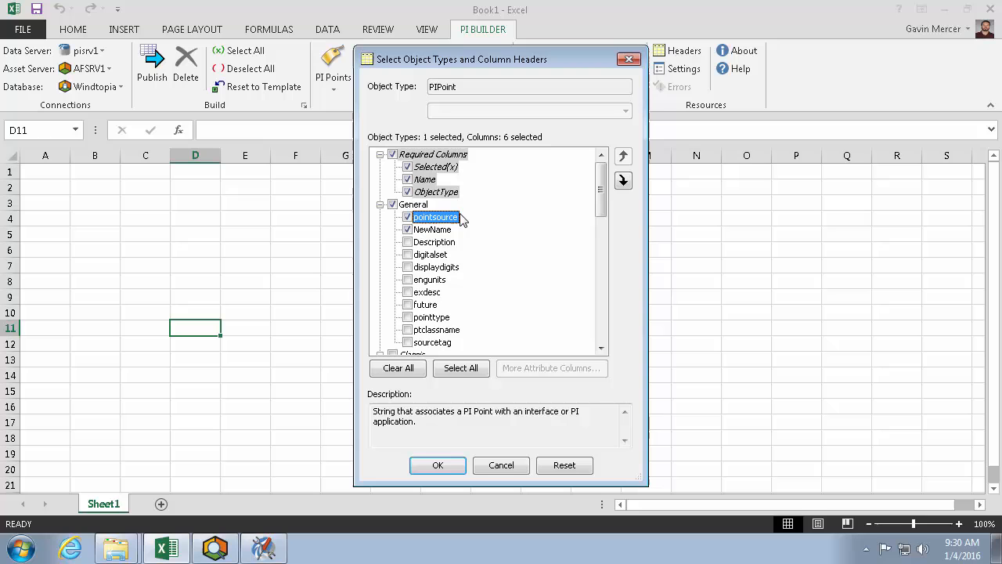
pyautogui.moveTo(490, 228)
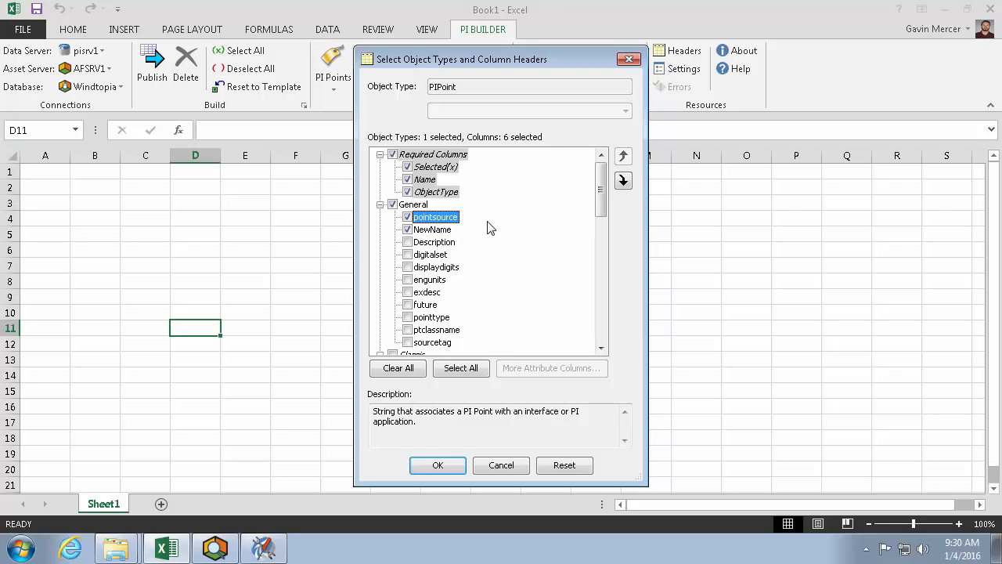
pyautogui.click(433, 229)
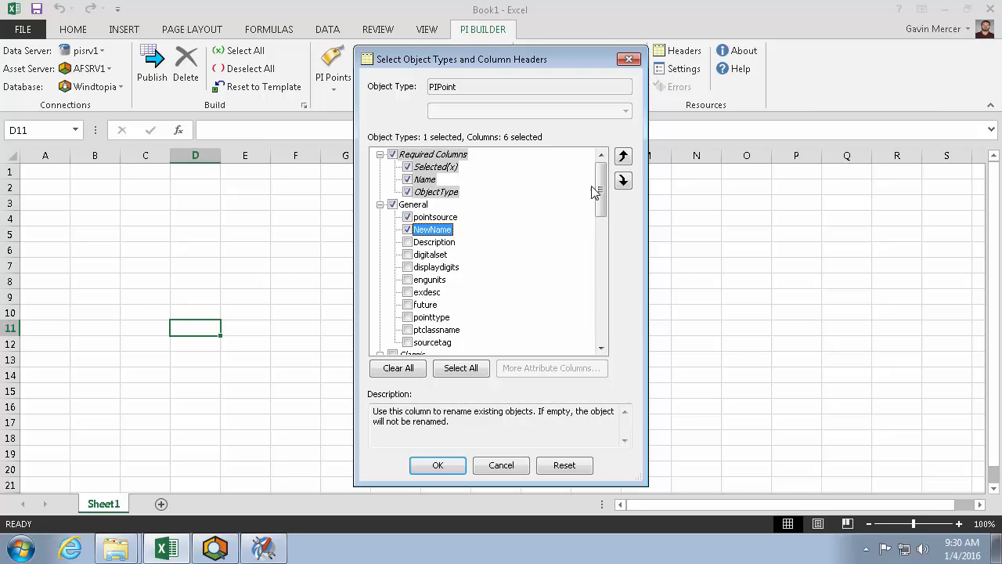
pyautogui.scroll(-3)
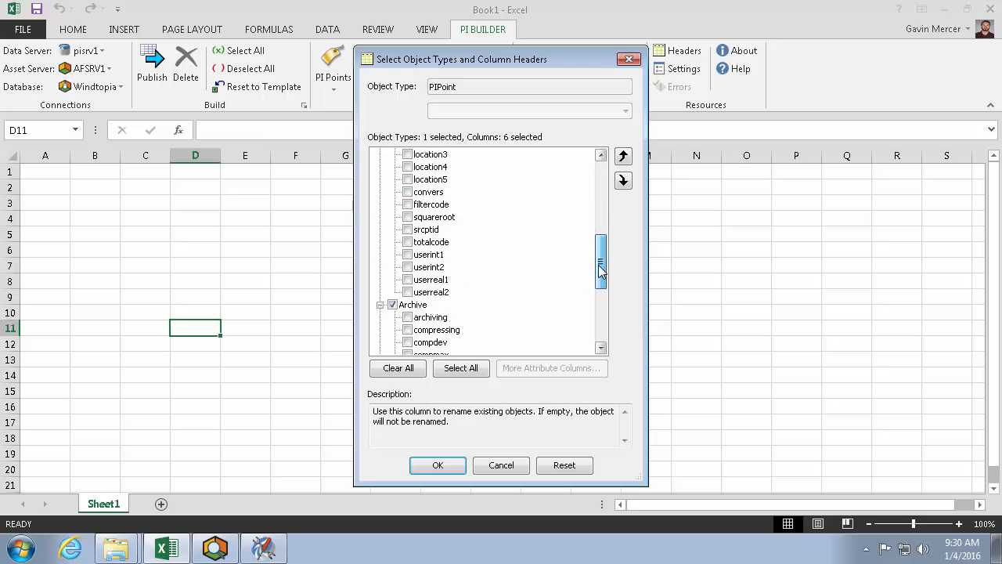
pyautogui.scroll(-3)
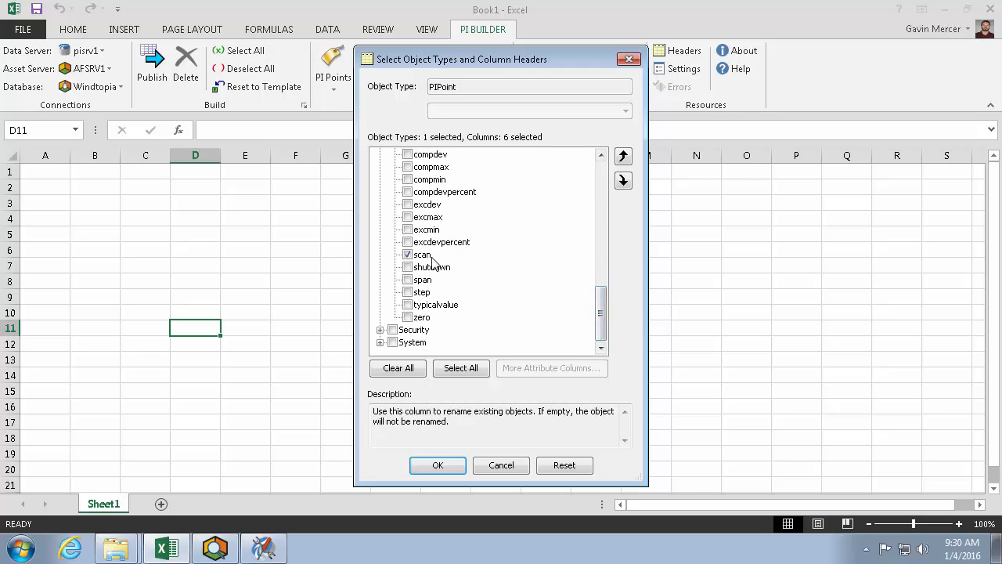
pyautogui.click(423, 255)
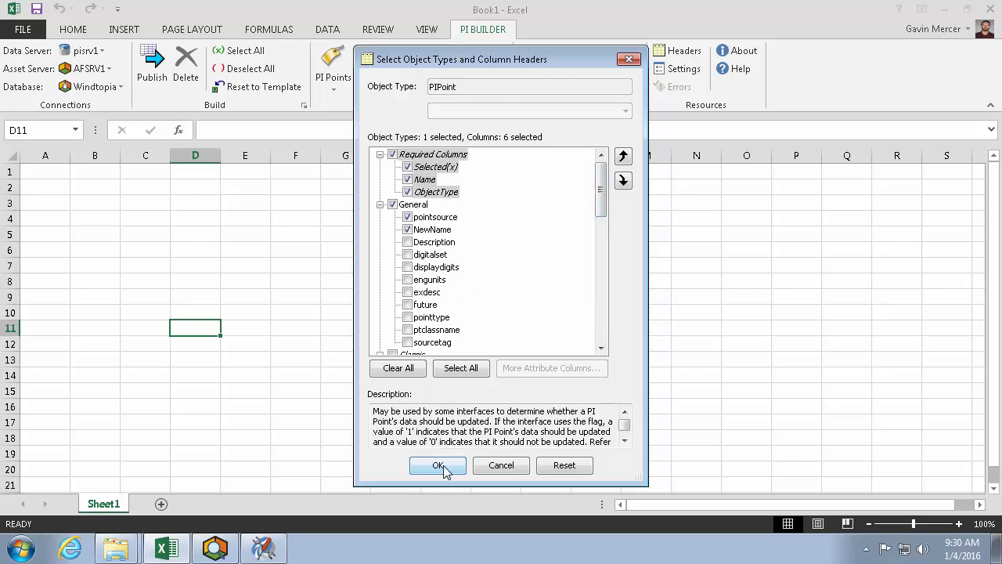
pyautogui.click(438, 465)
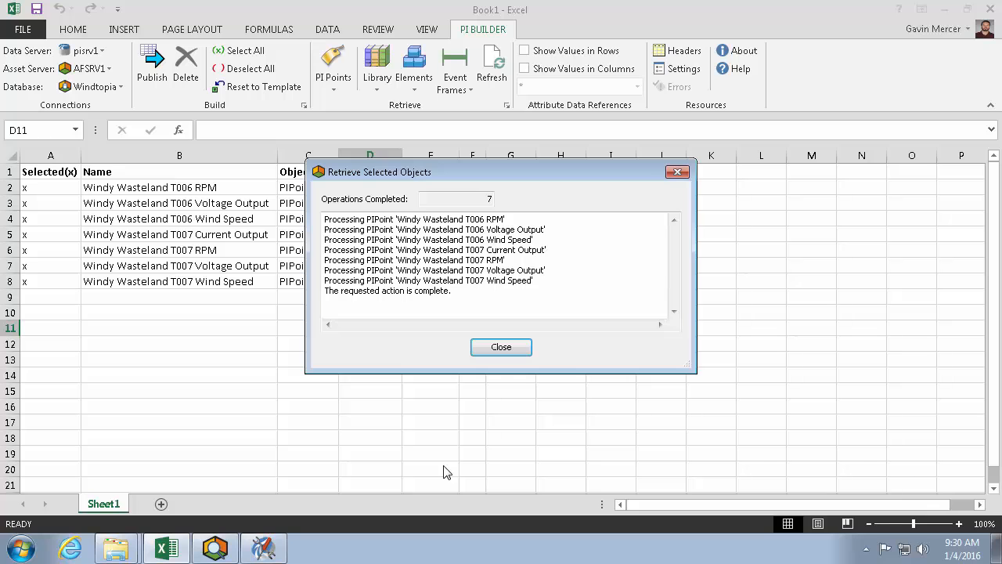
# Step: Set scan to 0 and fill point source OLD down rows D2 to D8
pyautogui.click(500, 347)
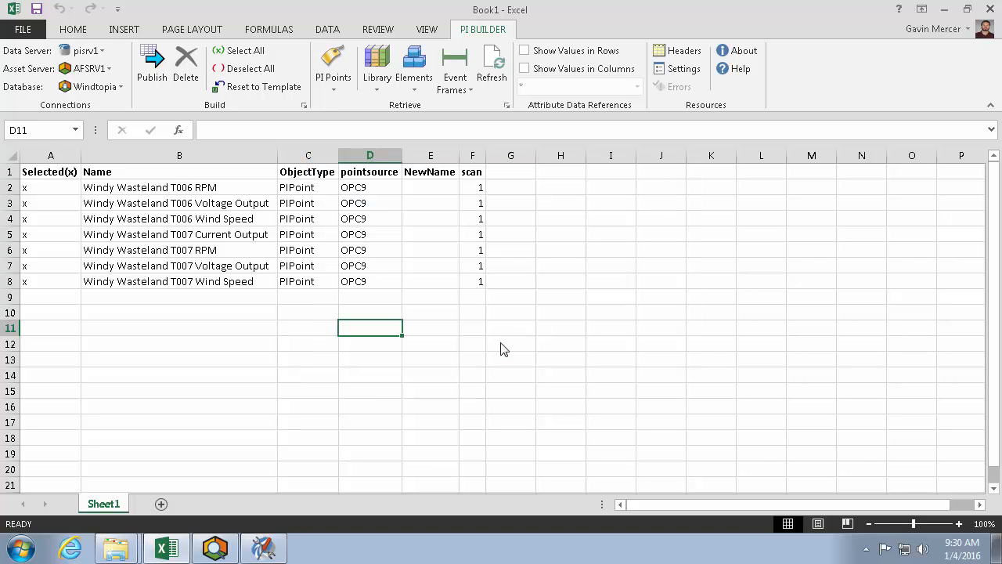
pyautogui.click(472, 187)
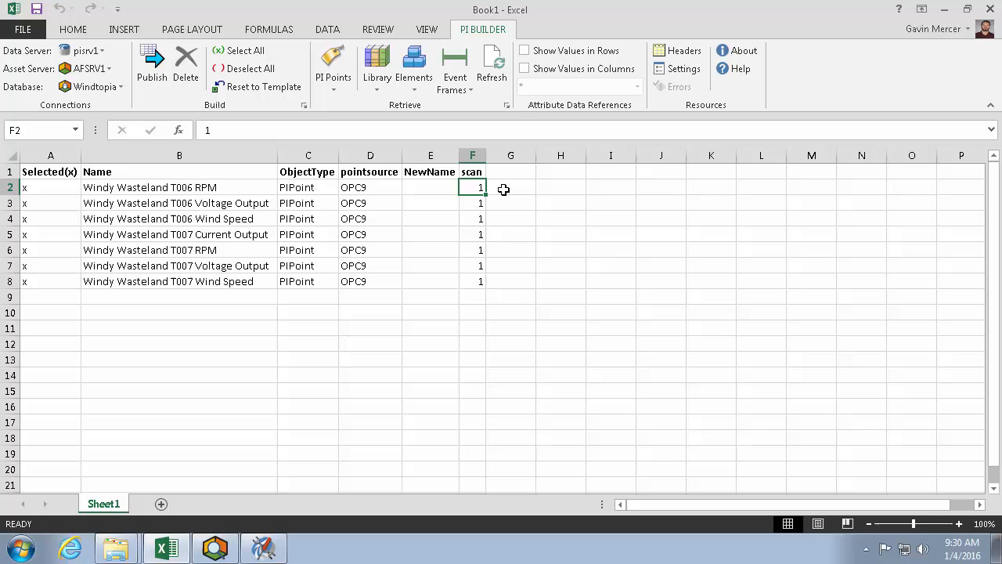
pyautogui.write('0')
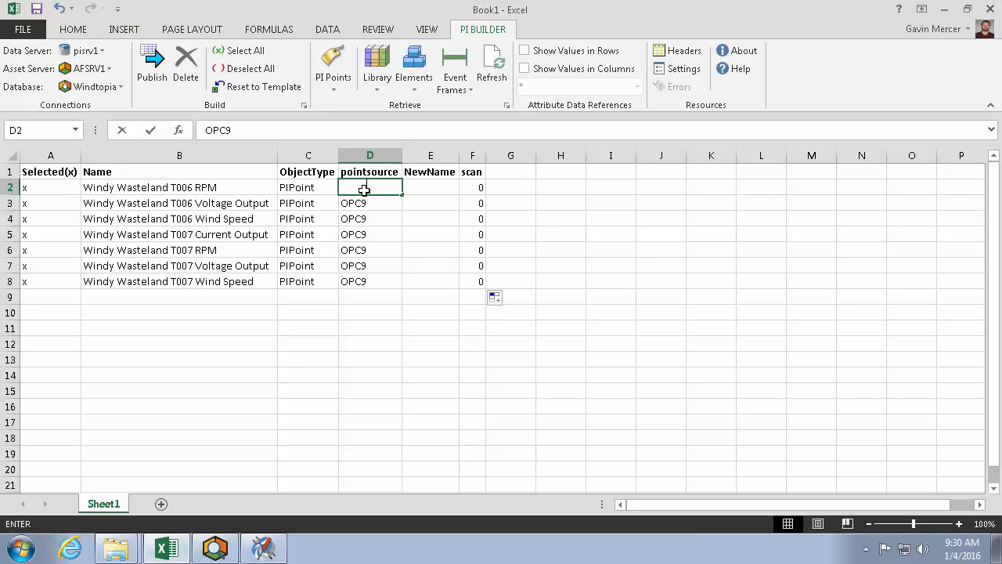
pyautogui.write('OLD')
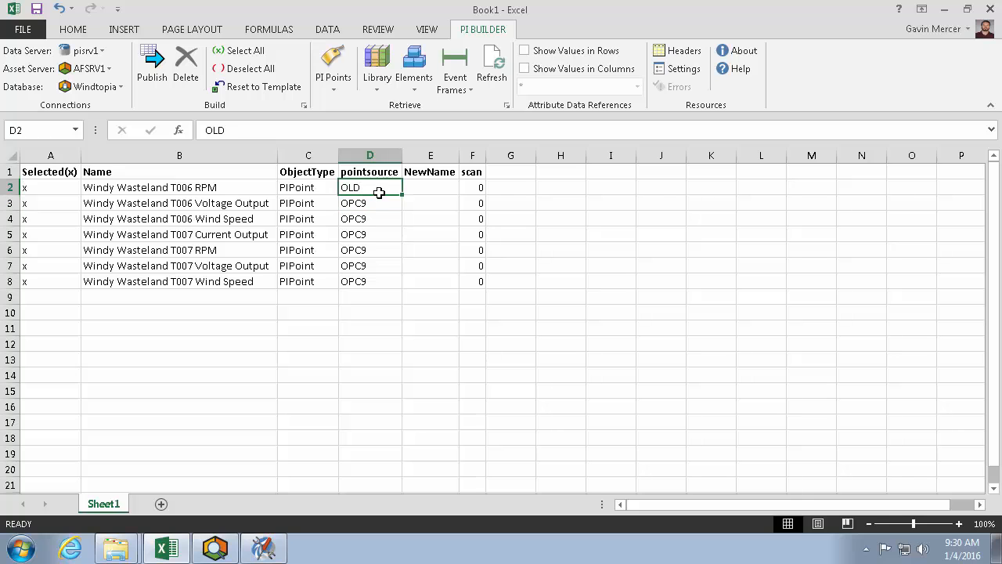
pyautogui.moveTo(399, 192); pyautogui.dragTo(400, 287)
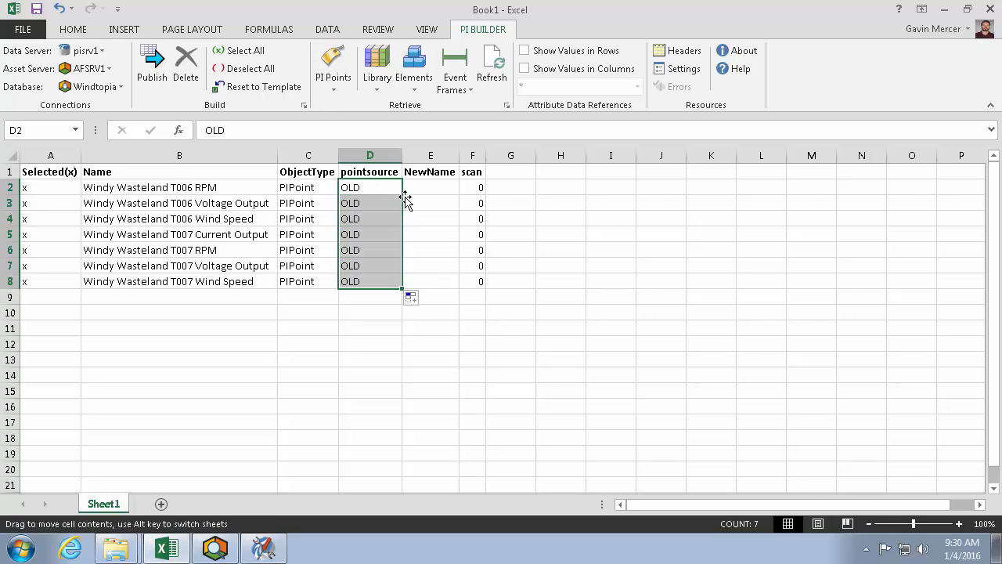
pyautogui.click(430, 187)
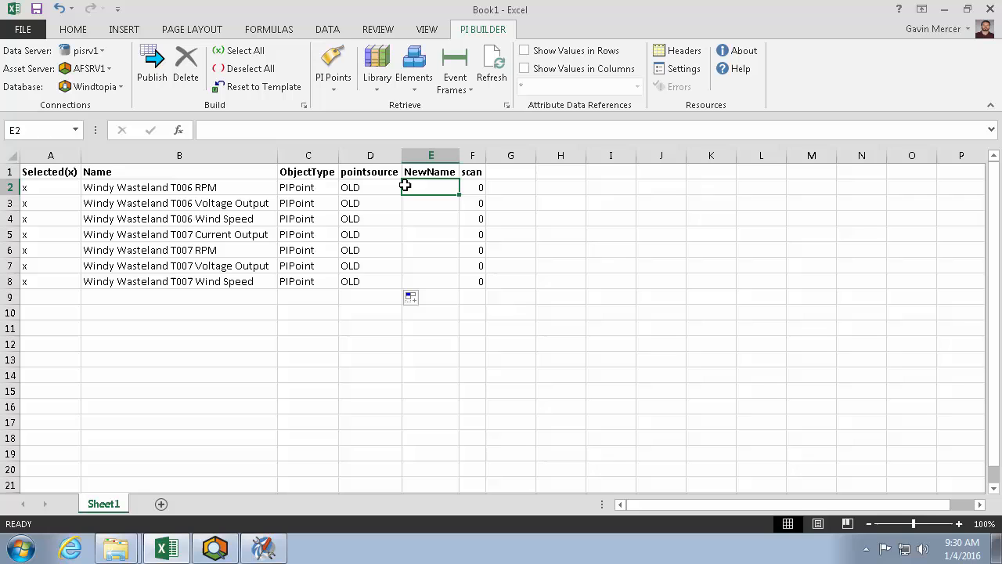
# Step: Enter =CONCATENATE(B2," - retired") in E2 as the first point's NewName
pyautogui.write('=')
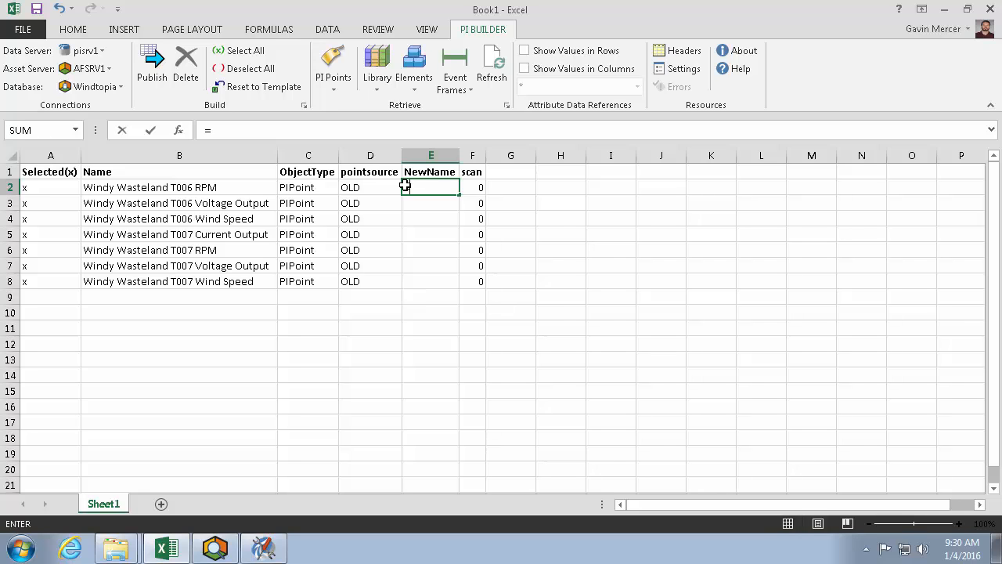
pyautogui.write('=CONCATENATE(')
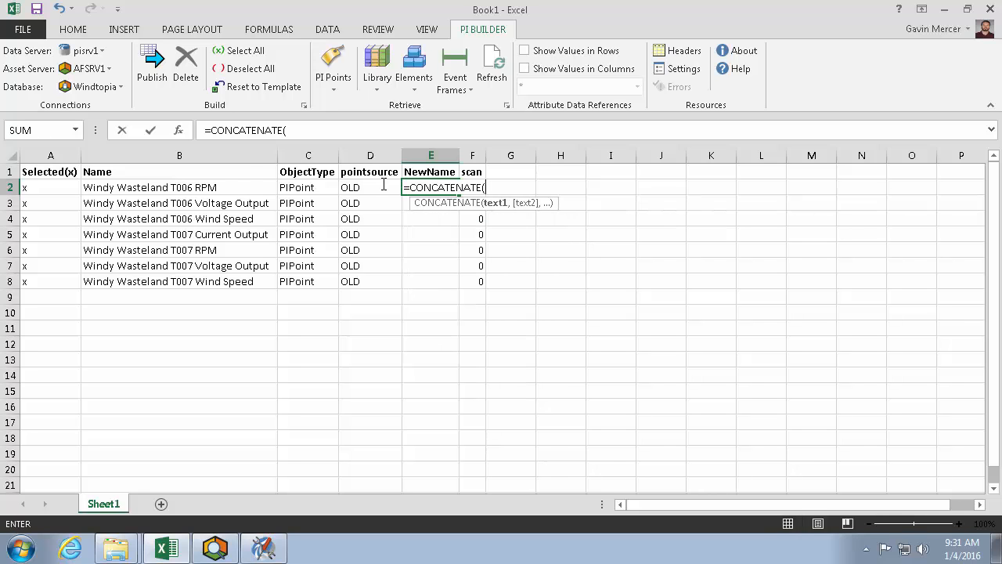
pyautogui.click(180, 187)
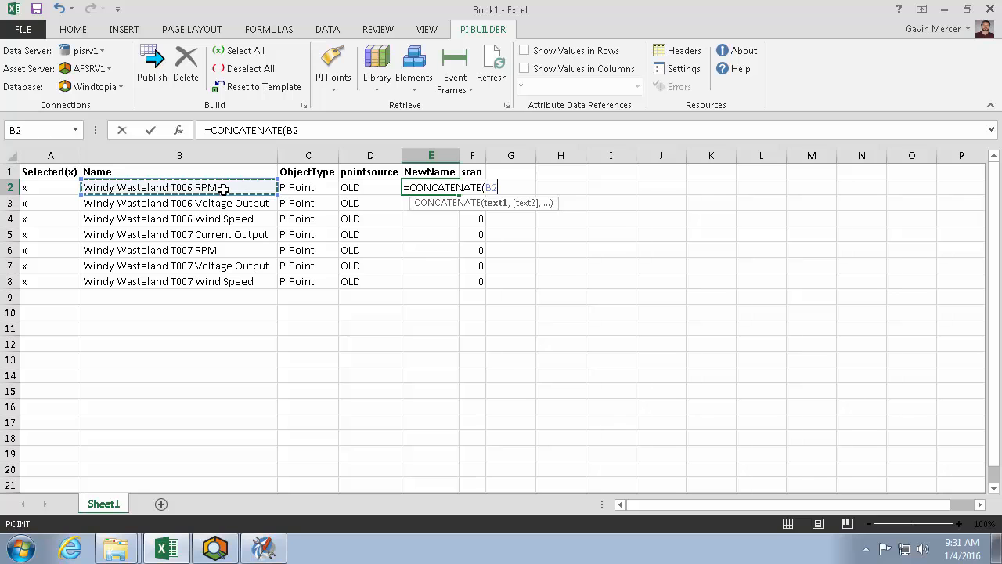
pyautogui.write(',"')
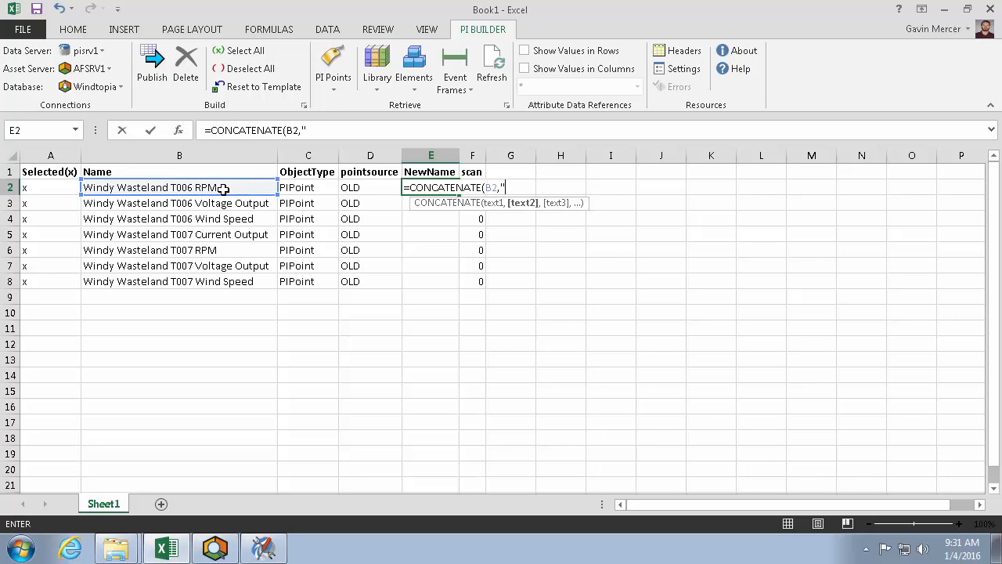
pyautogui.write('- retired"')
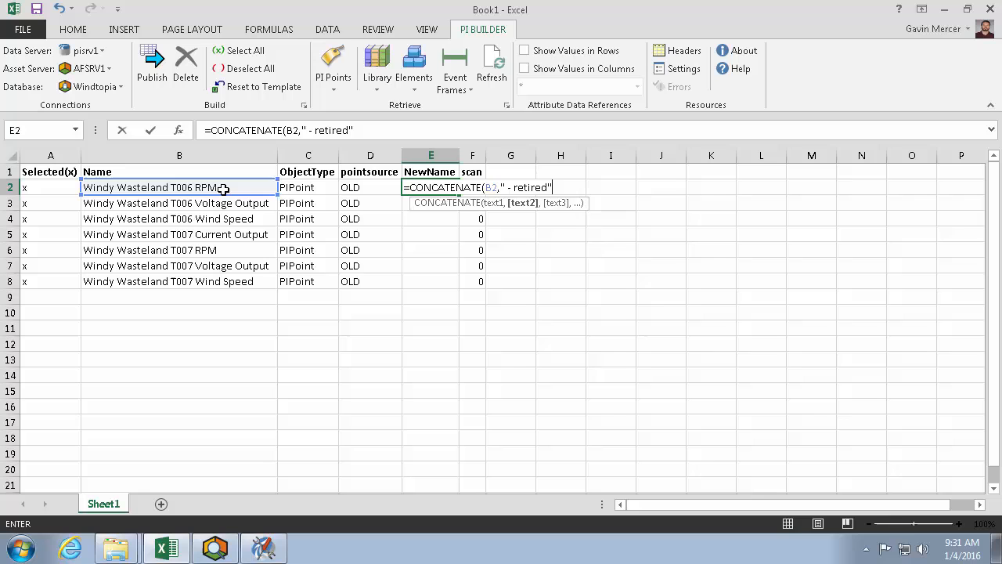
pyautogui.press('Return')
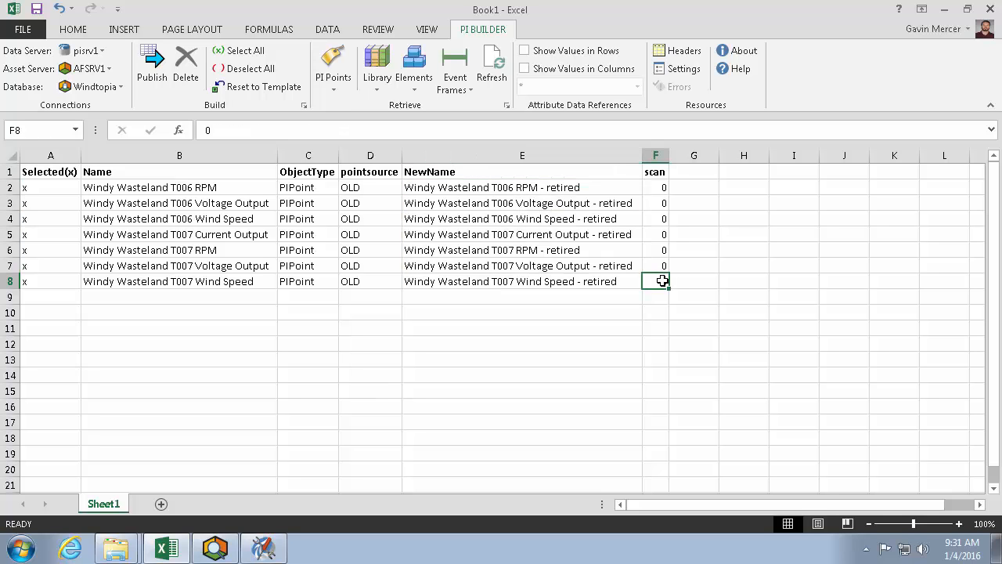
pyautogui.moveTo(151, 70)
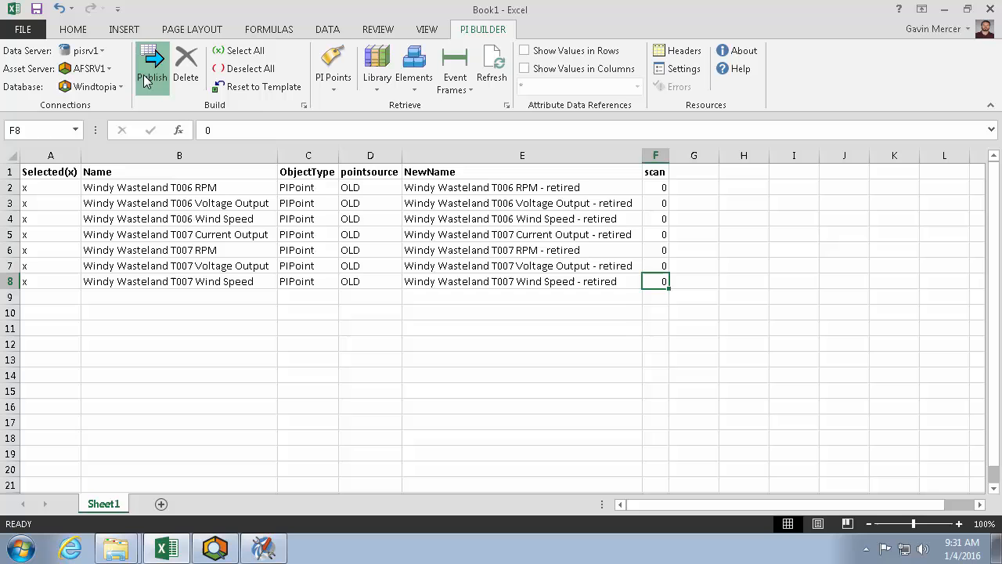
# Step: Publish the sheet to the PI server as Edit Only and close the results
pyautogui.click(152, 63)
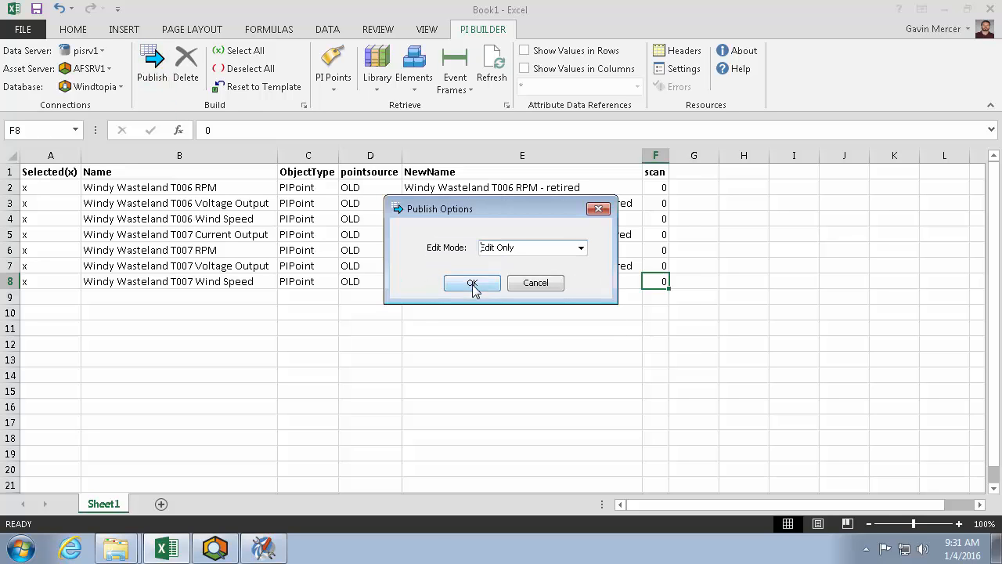
pyautogui.click(472, 283)
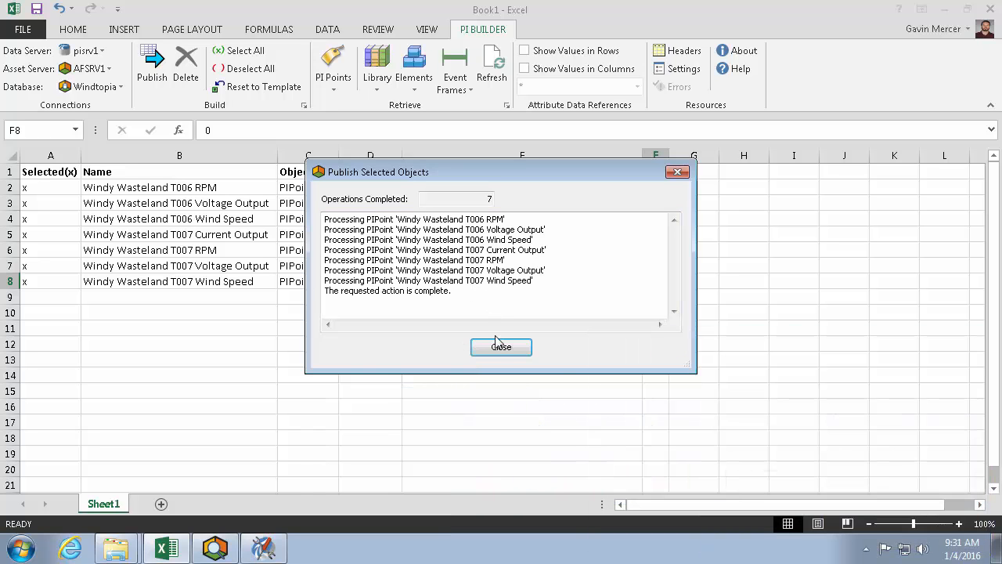
pyautogui.click(501, 347)
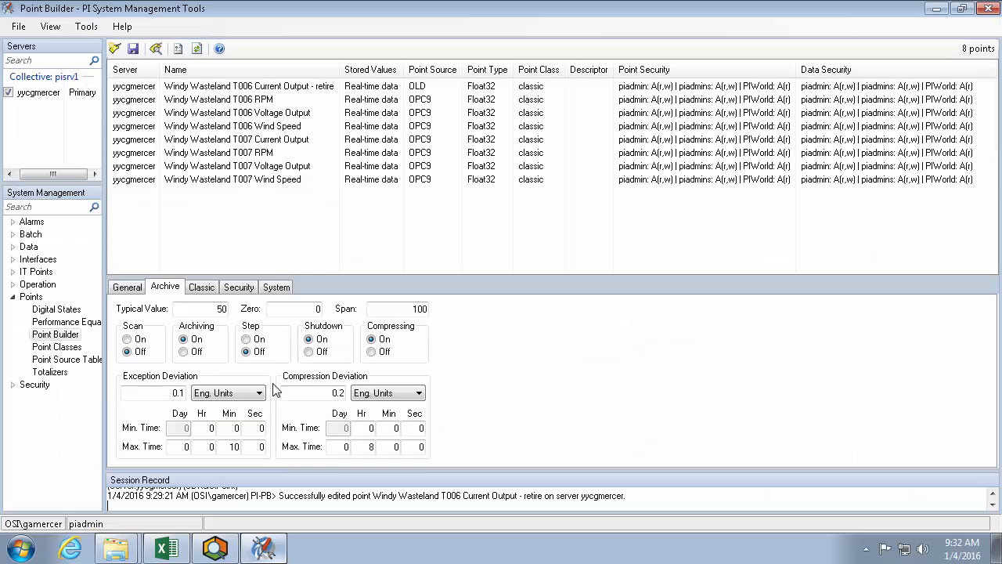
# Step: Refresh Point Builder to show retired names and point source OLD
pyautogui.click(196, 48)
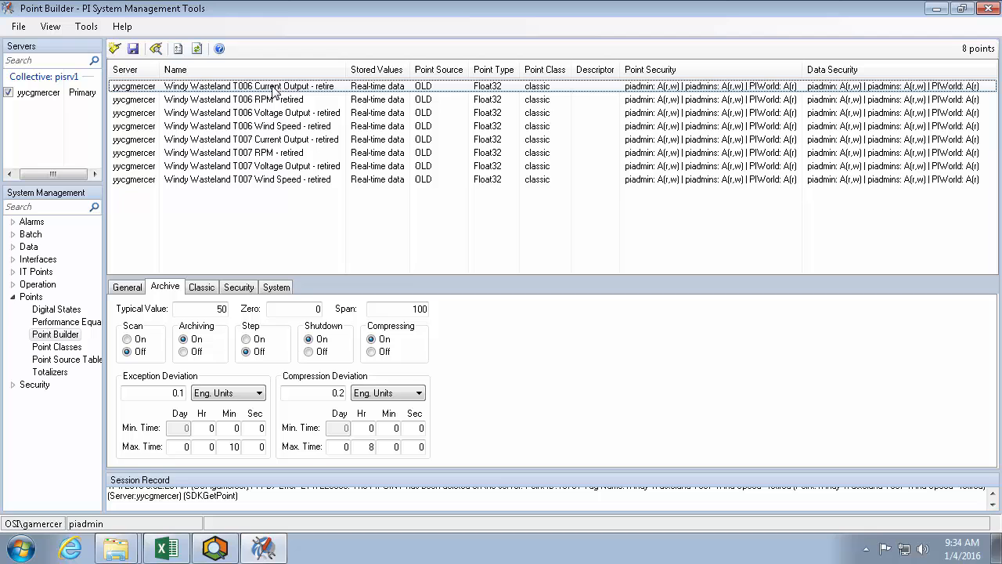
pyautogui.moveTo(327, 86)
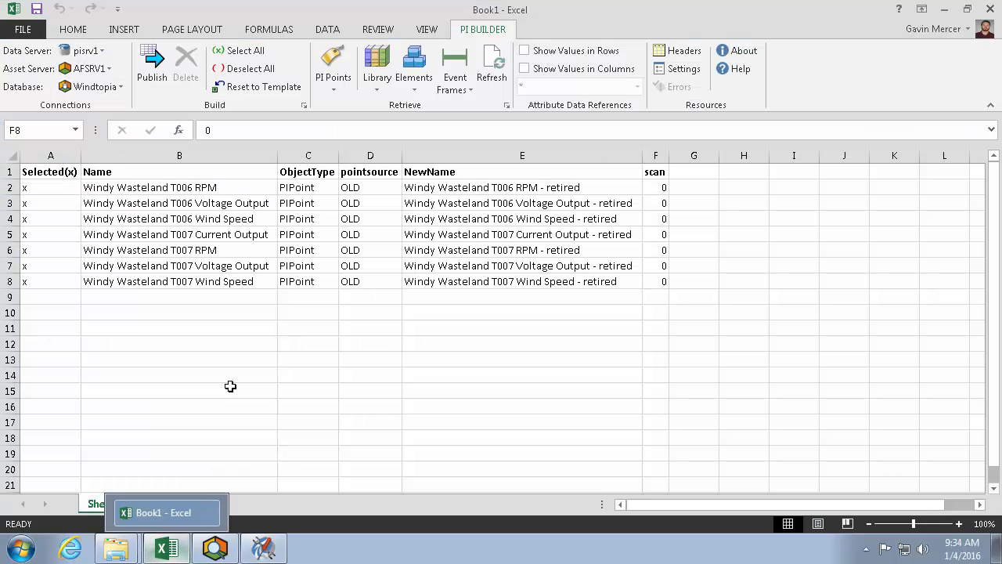
# Step: Find PI Points with point source OLD and accept the 22 results
pyautogui.click(333, 63)
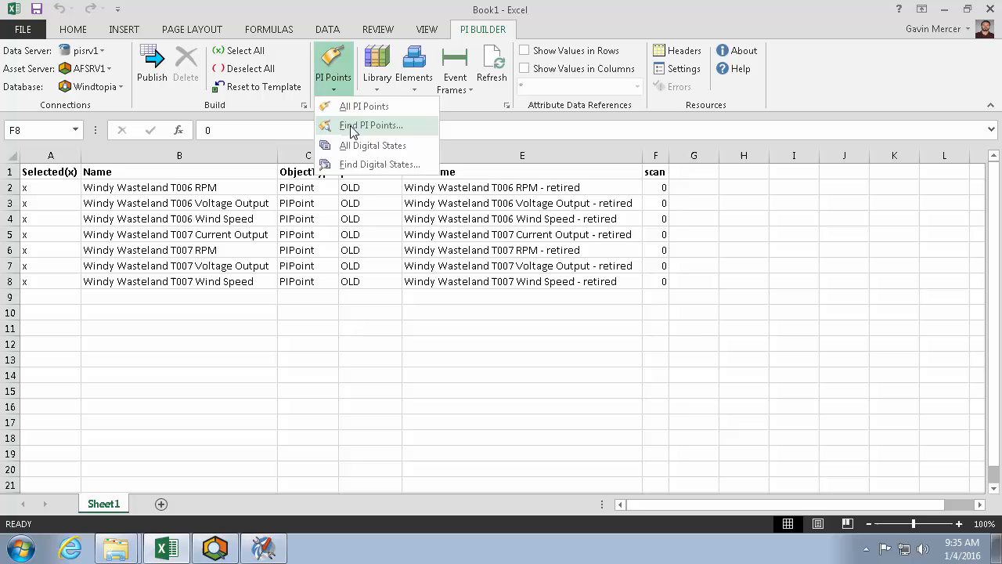
pyautogui.click(371, 125)
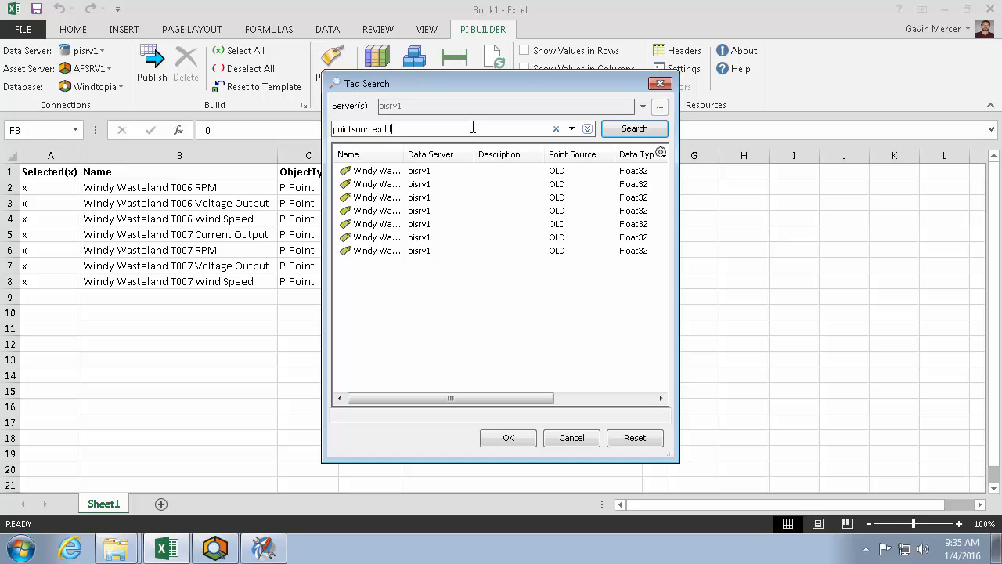
pyautogui.click(634, 129)
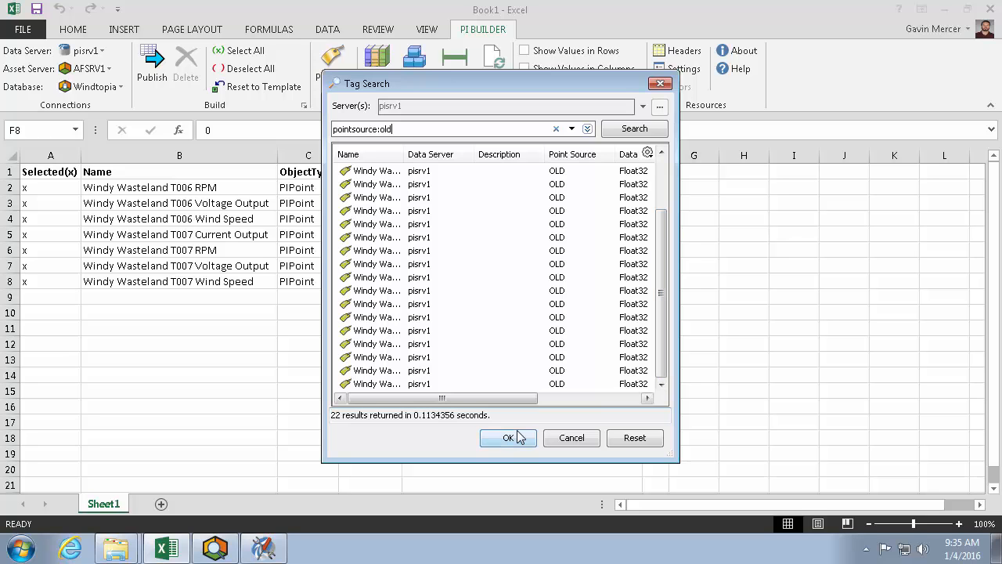
pyautogui.click(508, 437)
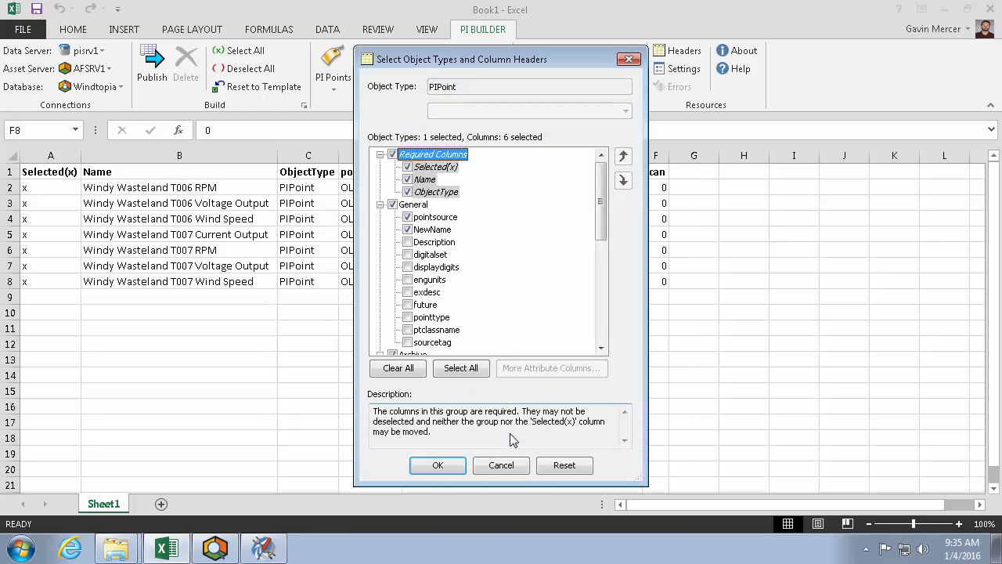
pyautogui.moveTo(516, 423)
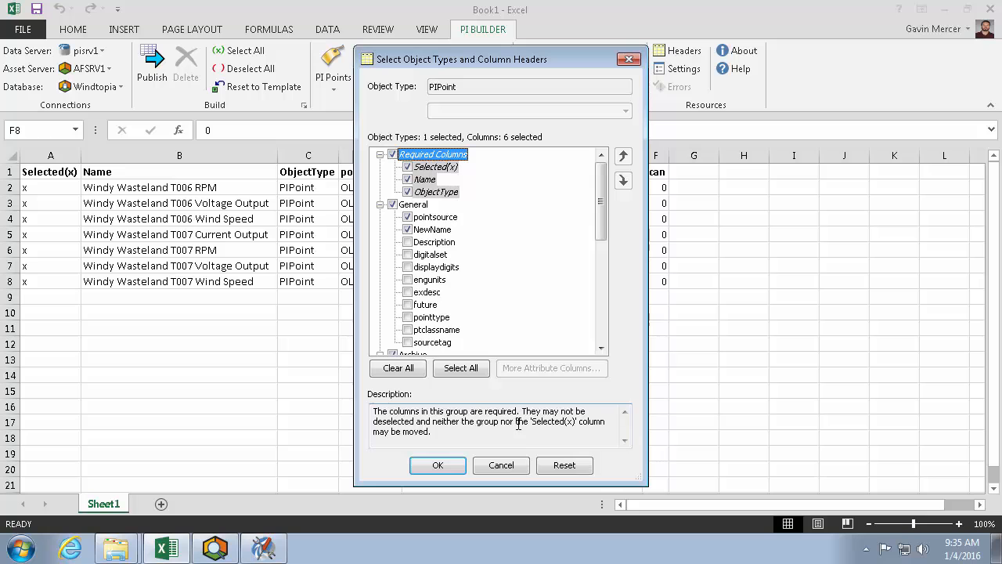
# Step: Accept the column headers, overwrite the sheet, and close the retrieval results
pyautogui.scroll(-3)
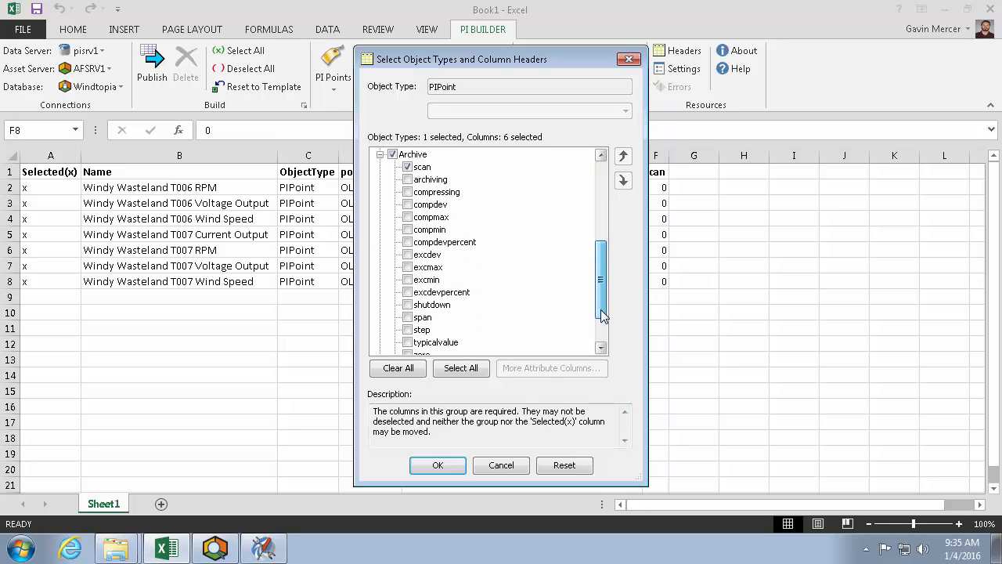
pyautogui.scroll(-3)
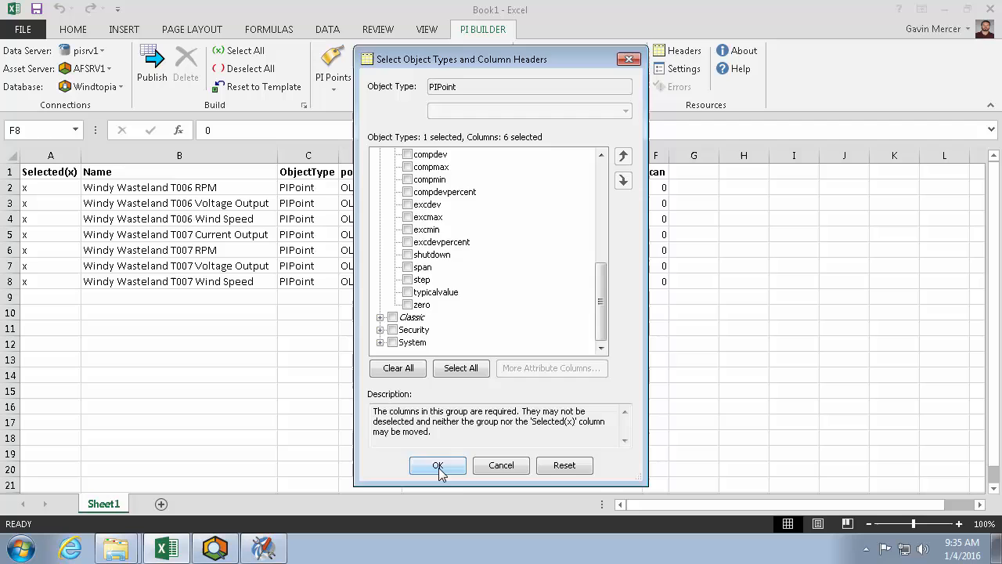
pyautogui.click(438, 465)
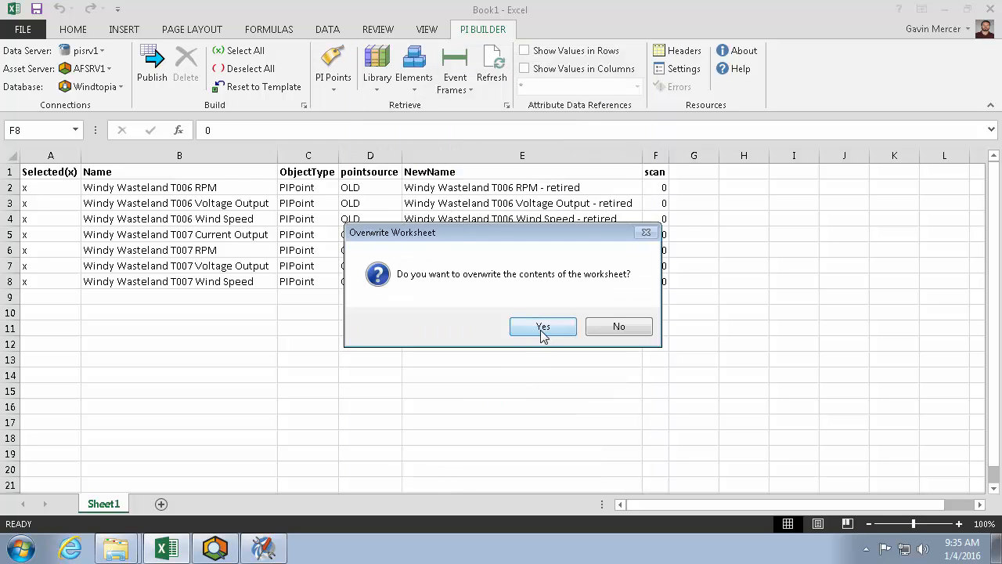
pyautogui.click(542, 327)
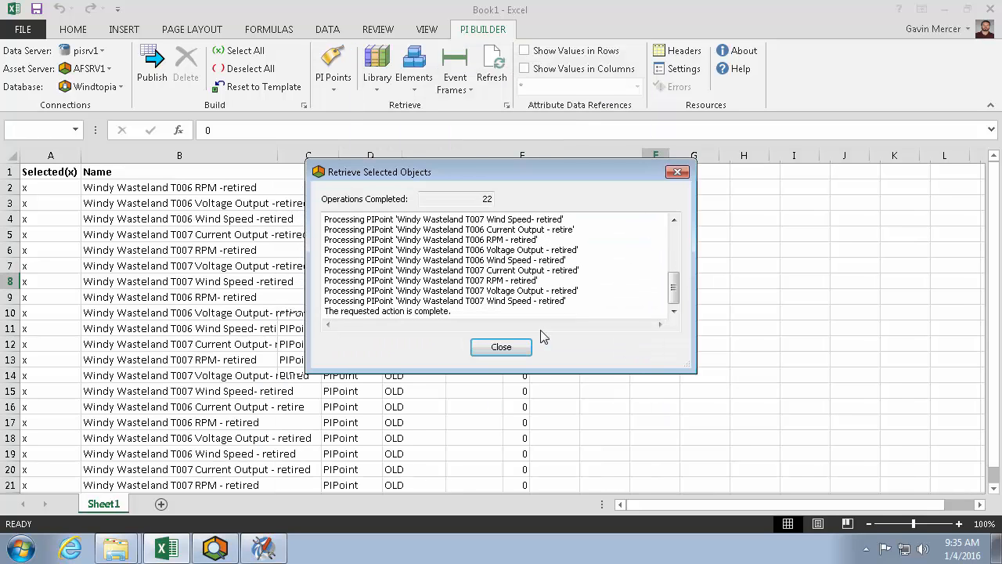
pyautogui.moveTo(501, 346)
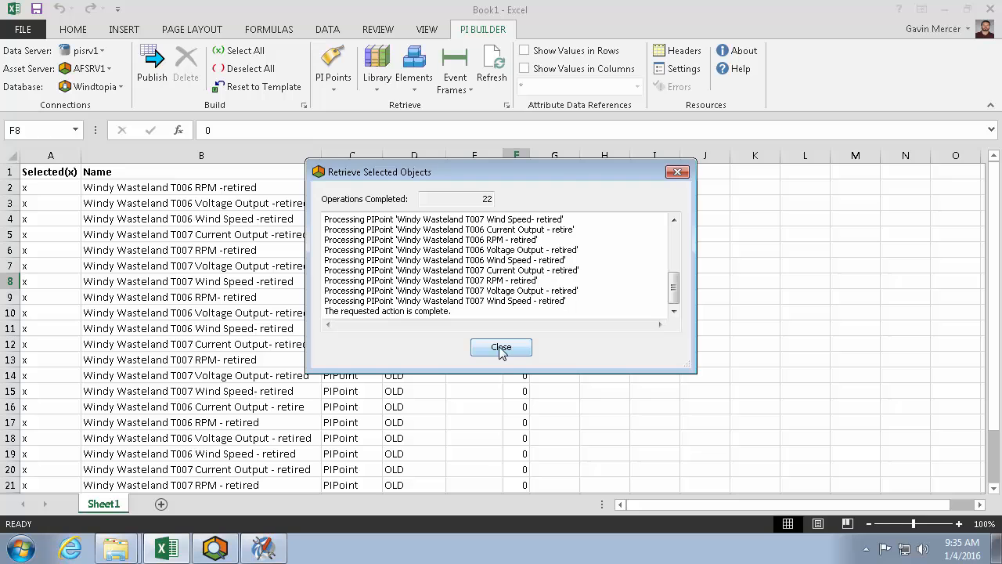
pyautogui.click(501, 347)
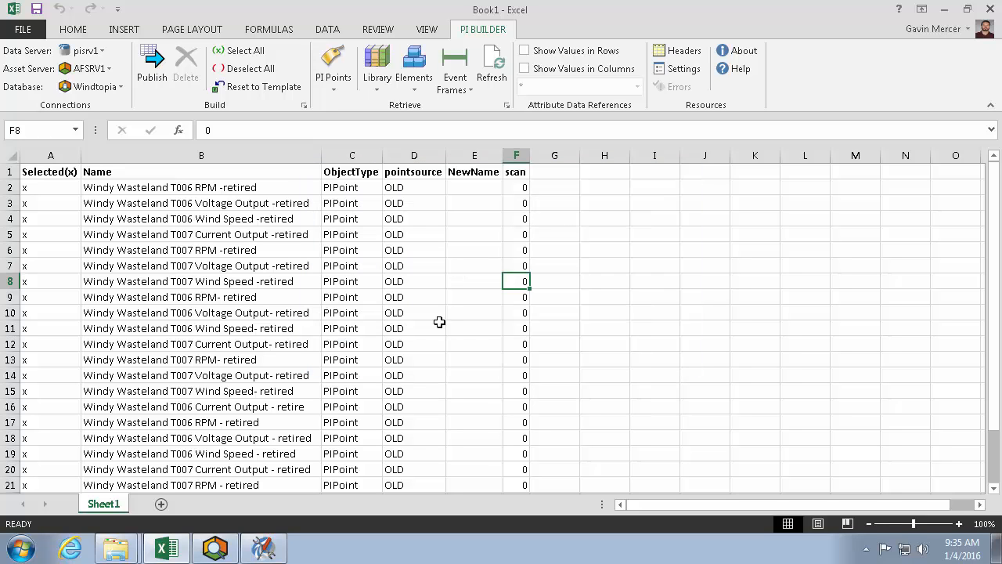
pyautogui.moveTo(185, 63)
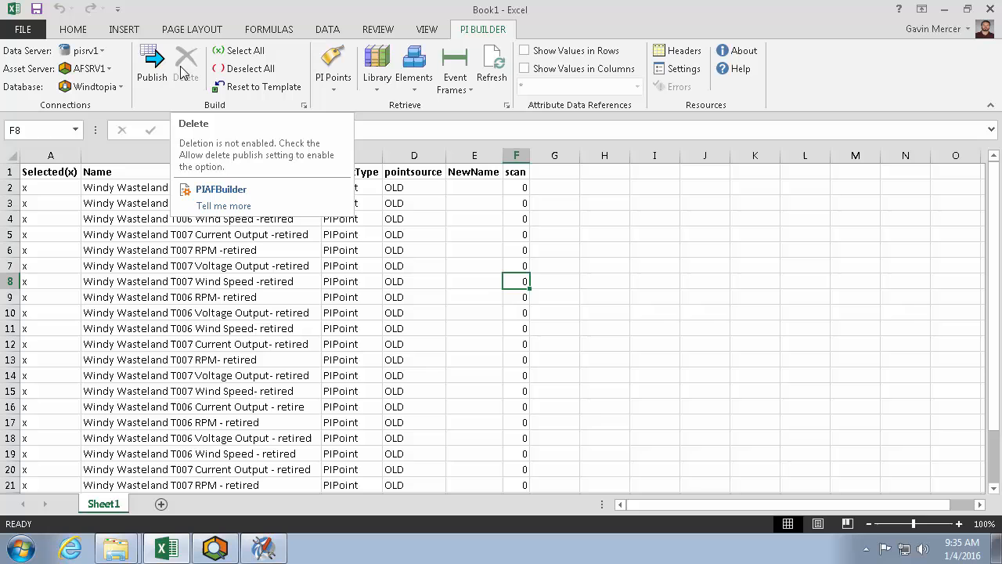
pyautogui.moveTo(572, 94)
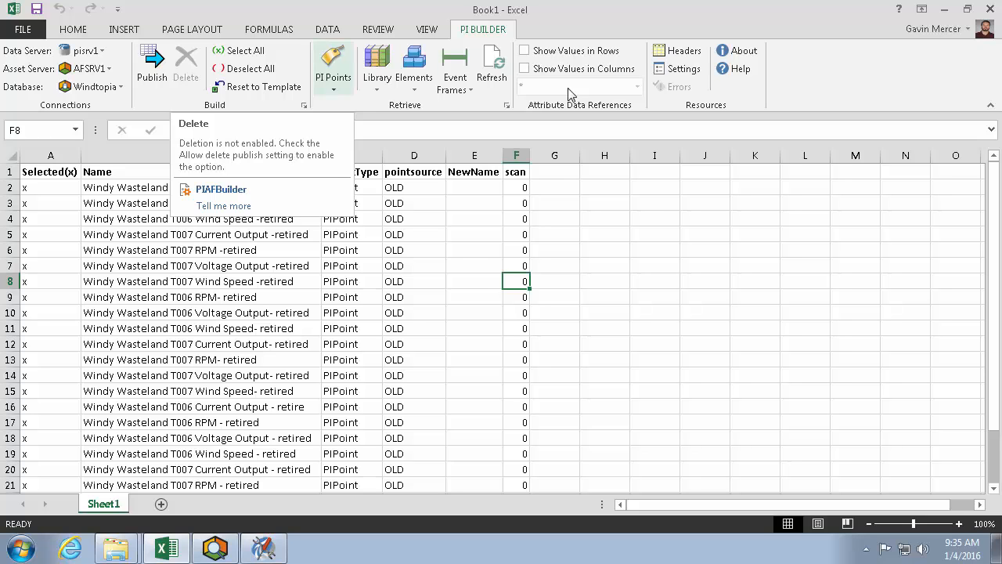
# Step: Tick Allow delete on the Build tab of PI Builder Settings and confirm
pyautogui.click(687, 68)
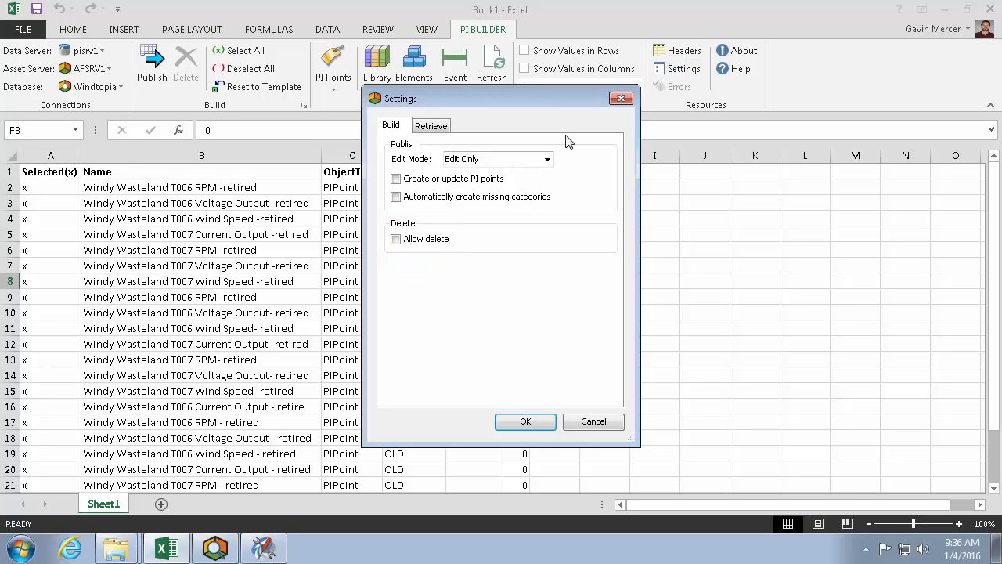
pyautogui.click(395, 238)
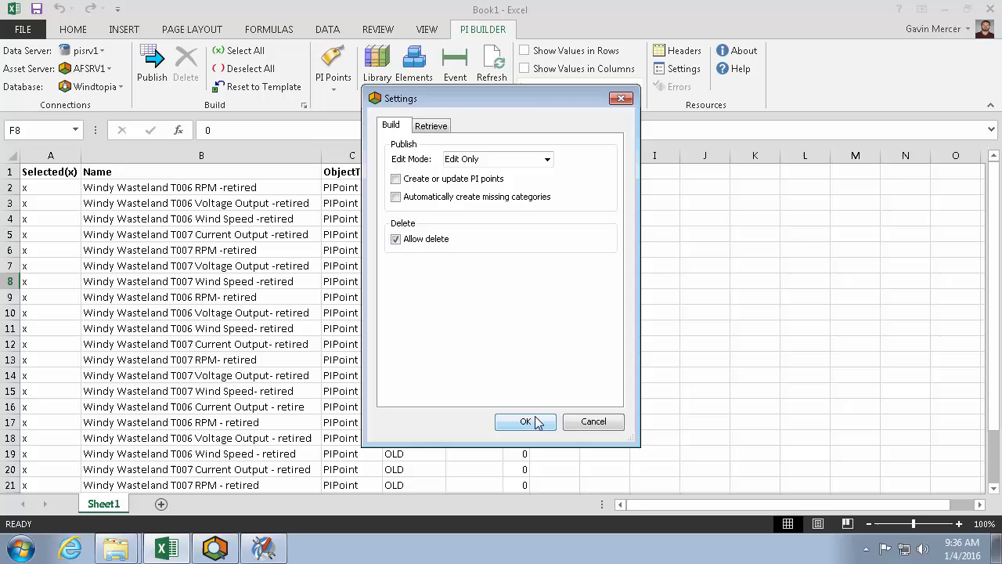
pyautogui.click(526, 421)
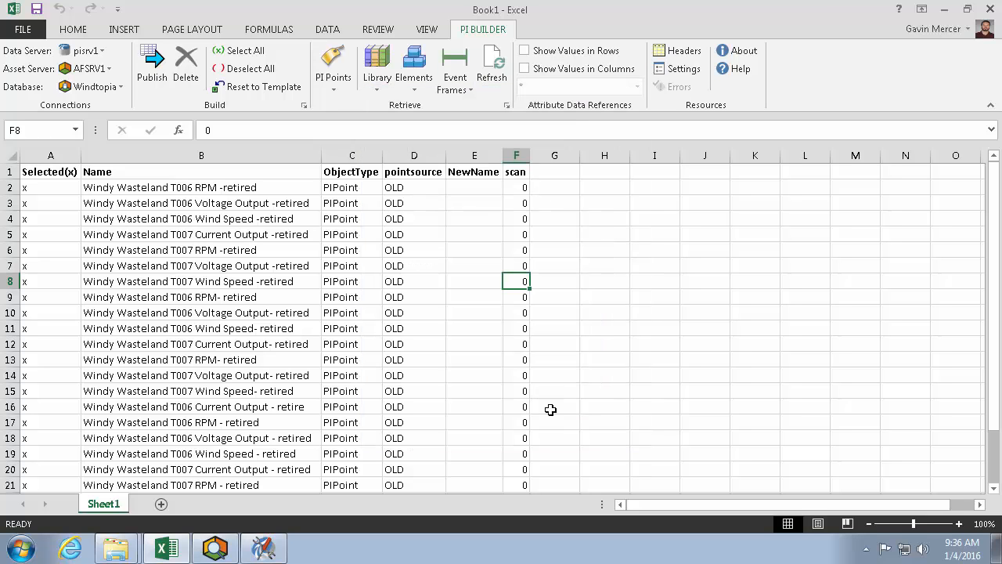
pyautogui.moveTo(214, 100)
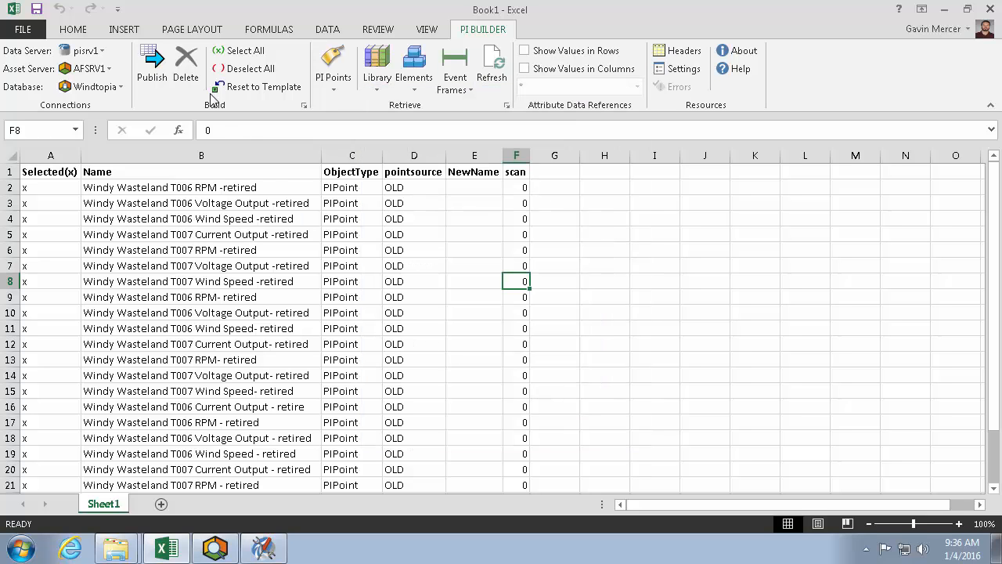
# Step: Delete the 22 marked OLD Windy Wasteland PI Points from the server and close the log
pyautogui.click(186, 61)
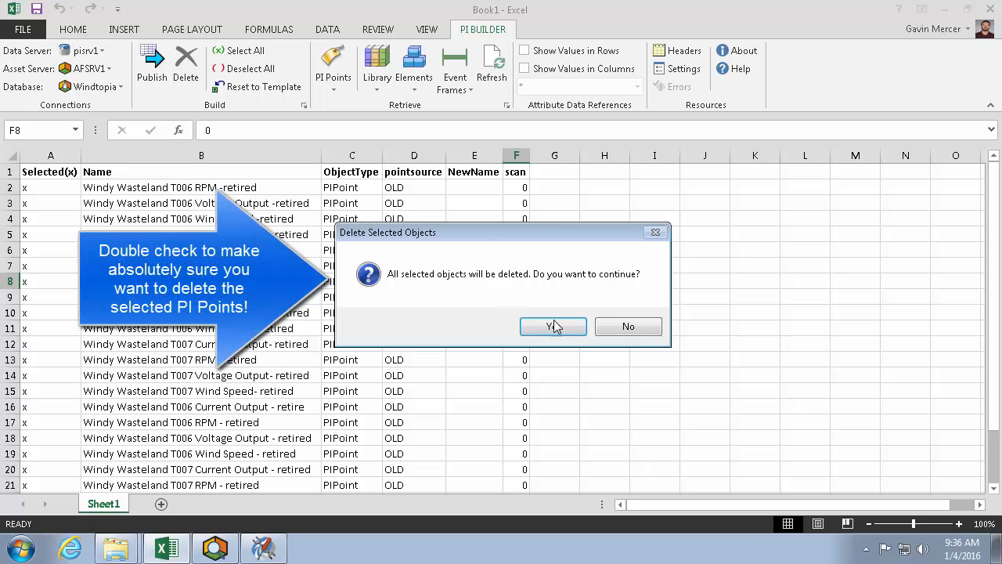
pyautogui.moveTo(553, 326)
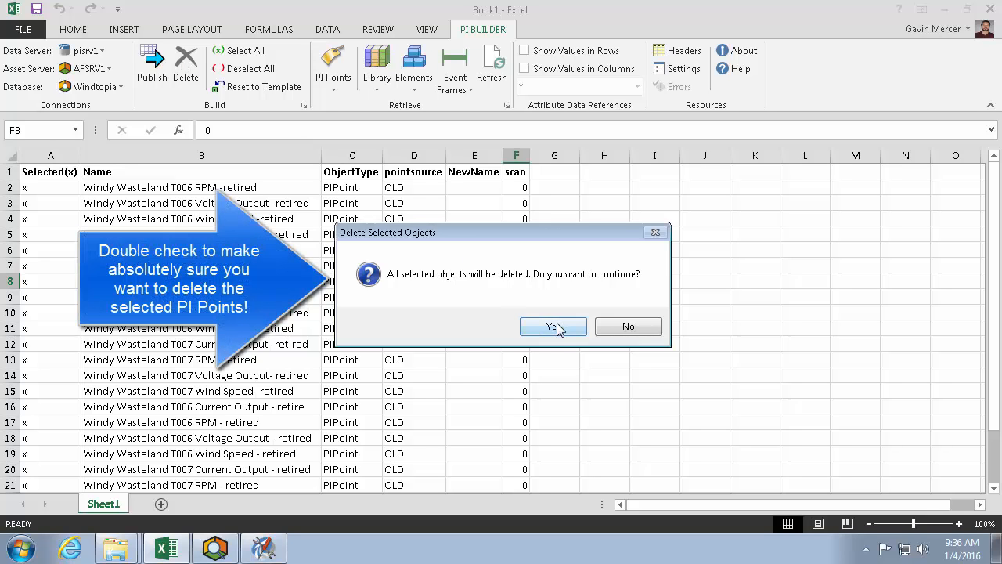
pyautogui.moveTo(554, 337)
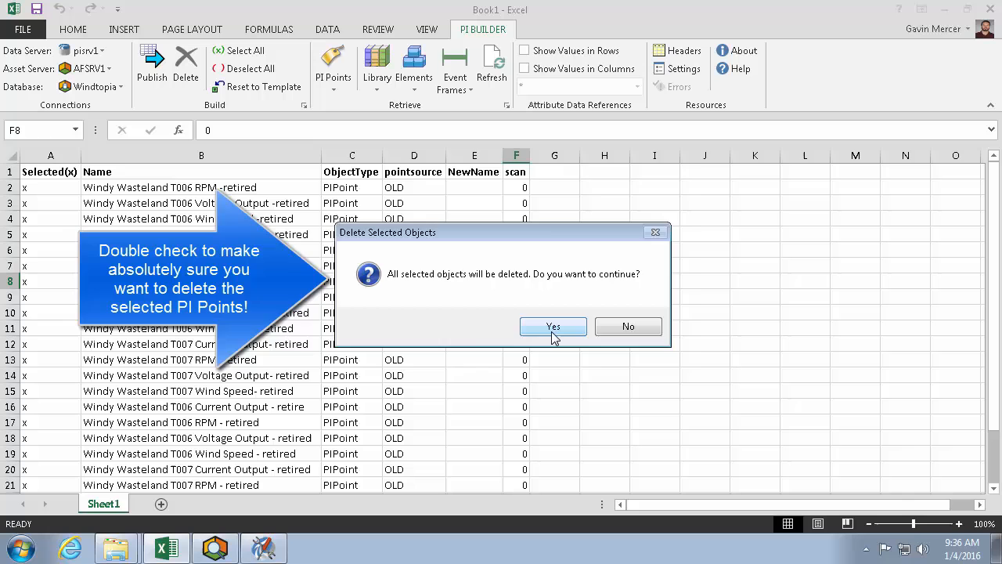
pyautogui.click(554, 327)
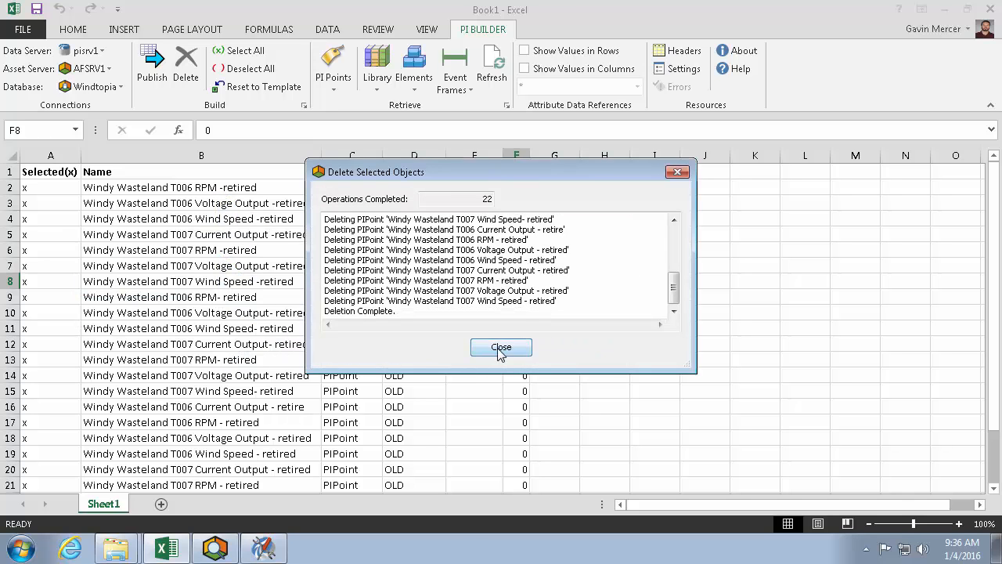
pyautogui.click(501, 347)
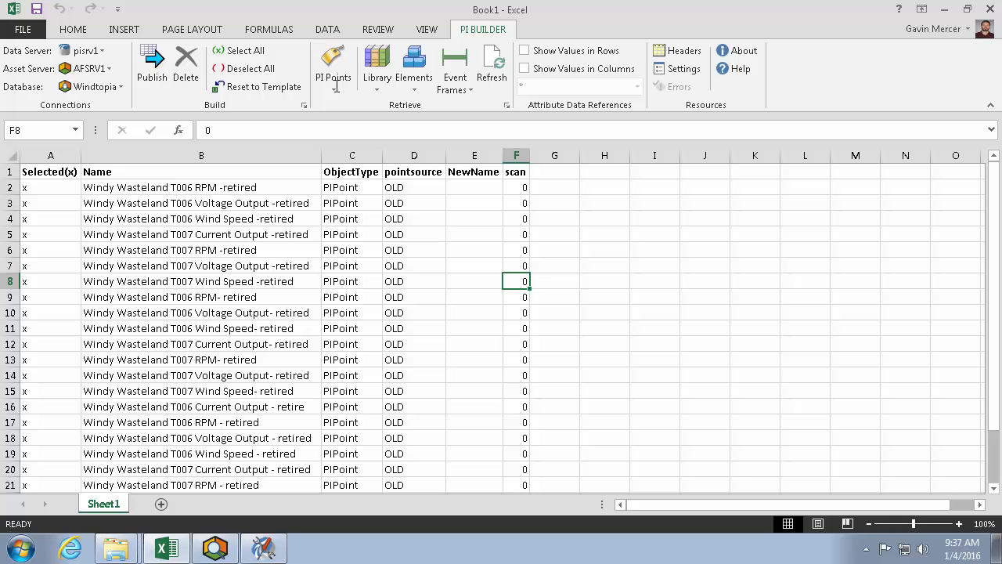
# Step: Search all PI Points for pointsource:old to confirm none remain
pyautogui.click(333, 67)
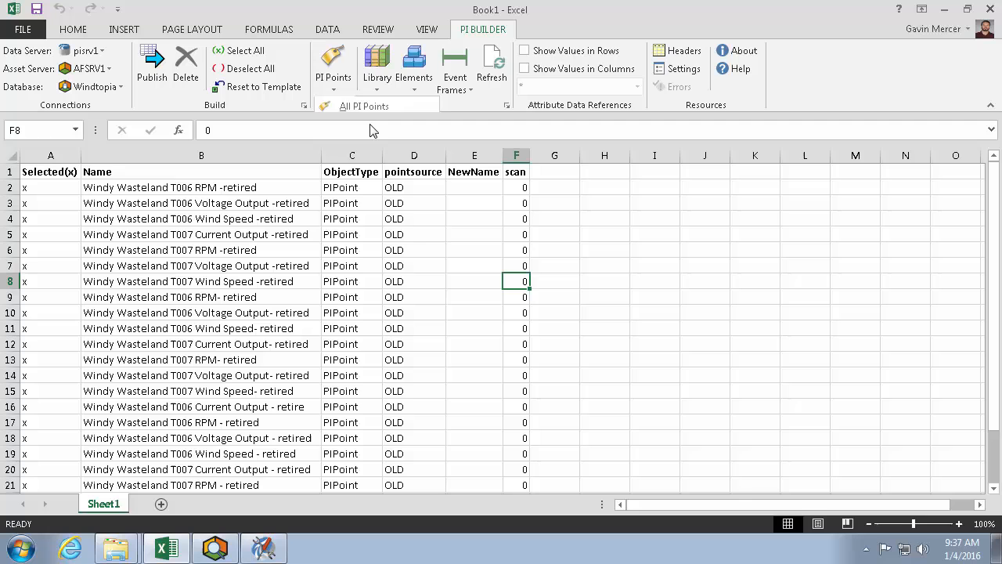
pyautogui.click(333, 61)
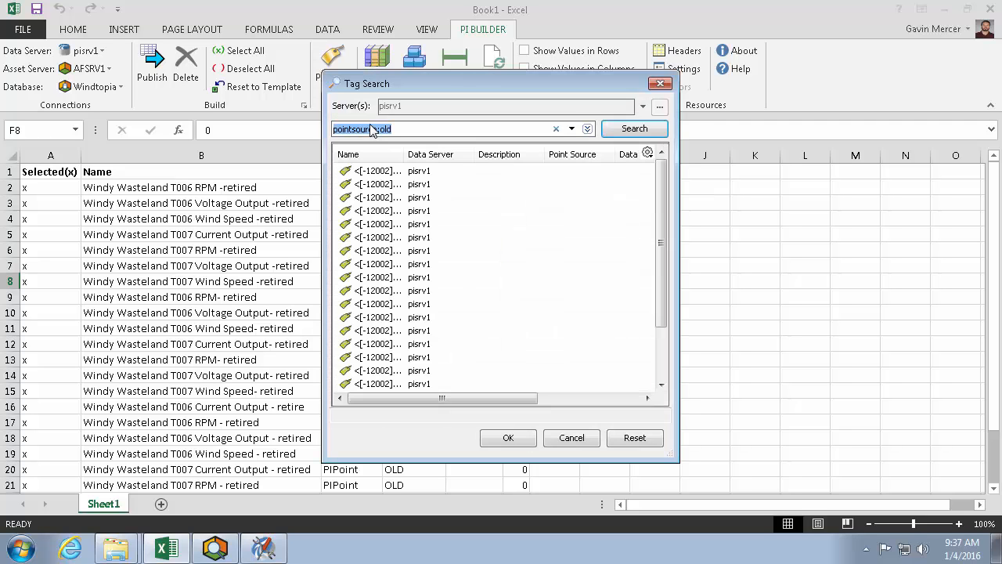
pyautogui.click(634, 129)
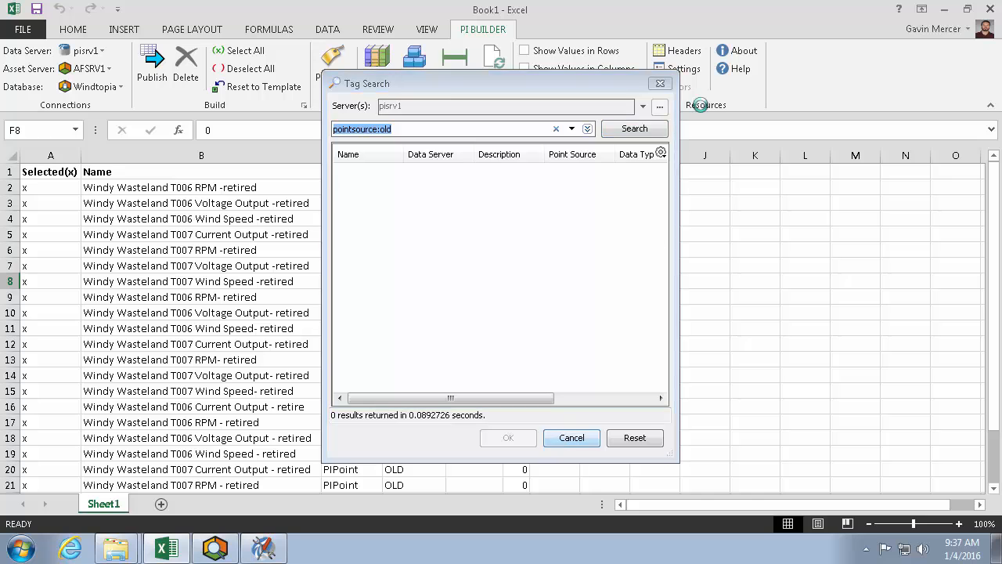
# Step: Turn off Allow delete in the PI Builder settings
pyautogui.click(683, 69)
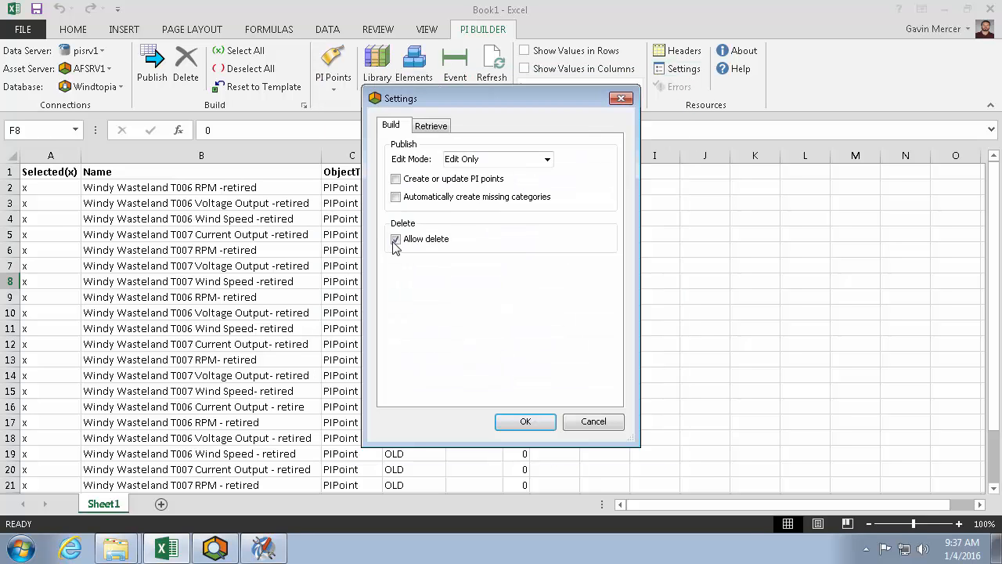
pyautogui.click(396, 239)
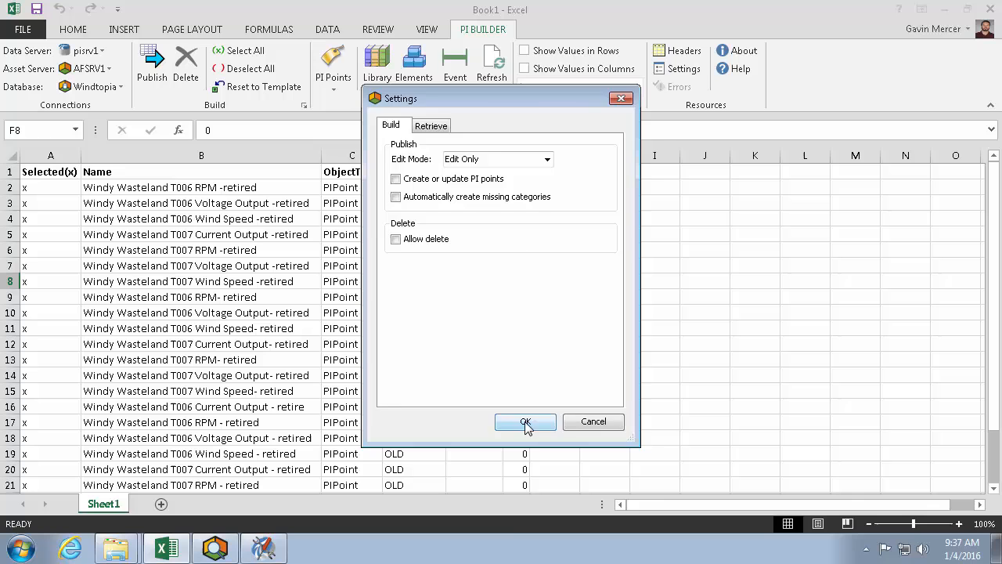
pyautogui.click(524, 421)
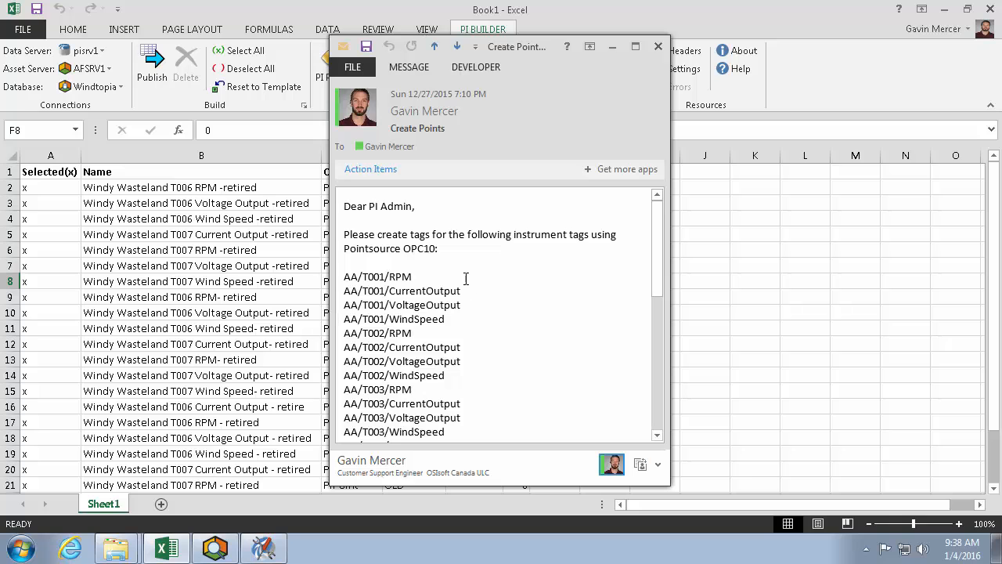
pyautogui.moveTo(420, 277)
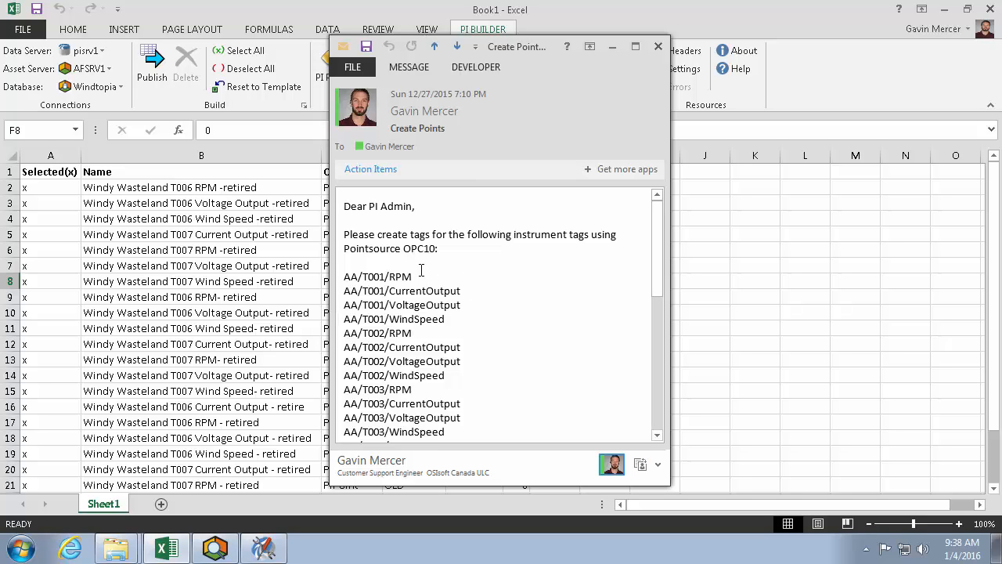
pyautogui.moveTo(350, 276)
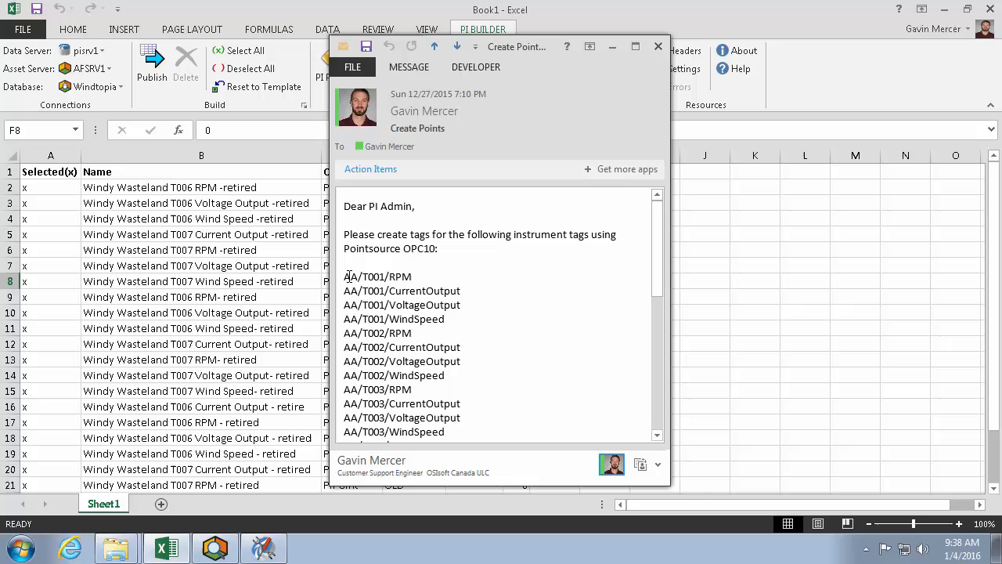
# Step: Review the AA/T001–T008 instrument tag list in the email and add a blank Sheet2
pyautogui.scroll(-3)
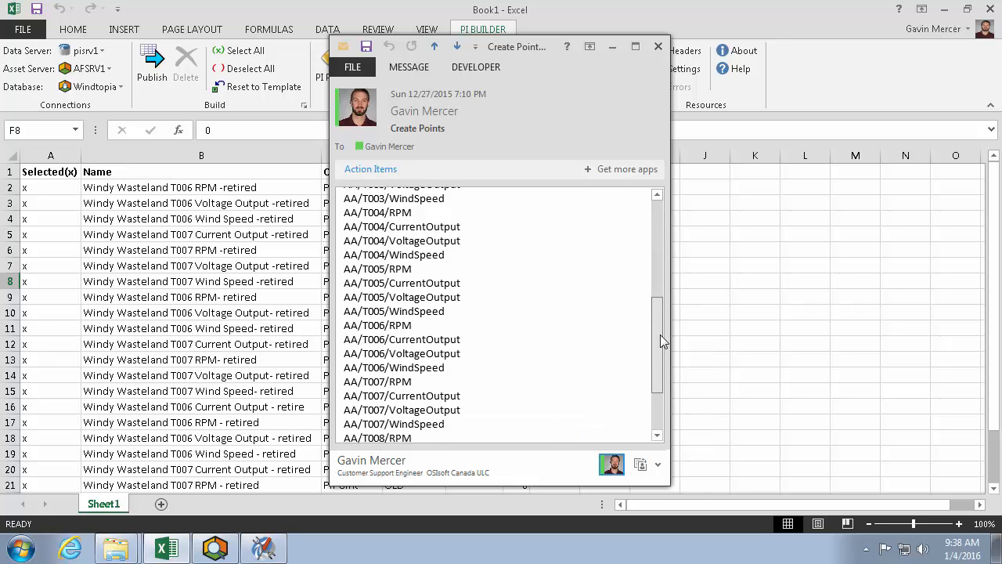
pyautogui.scroll(3)
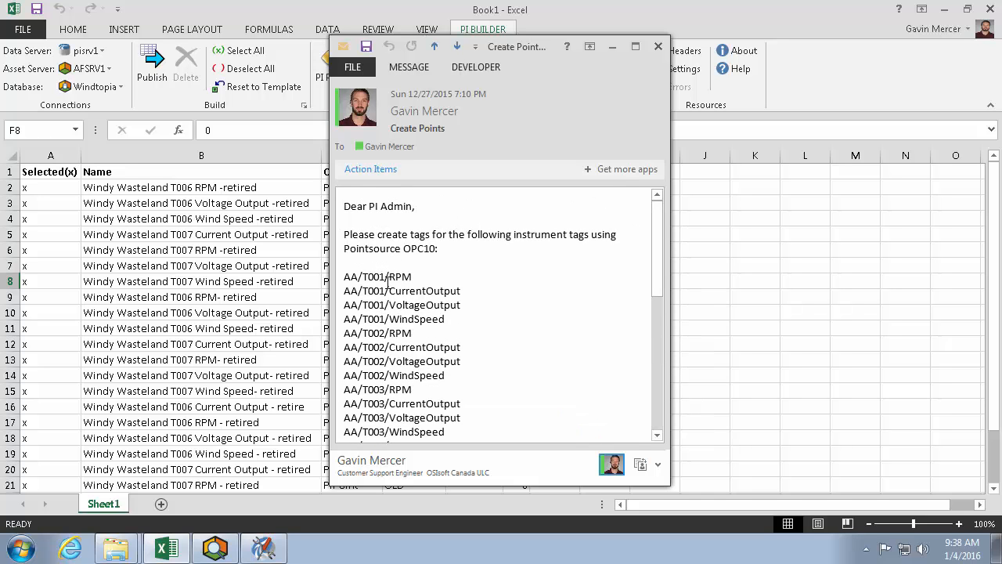
pyautogui.scroll(-3)
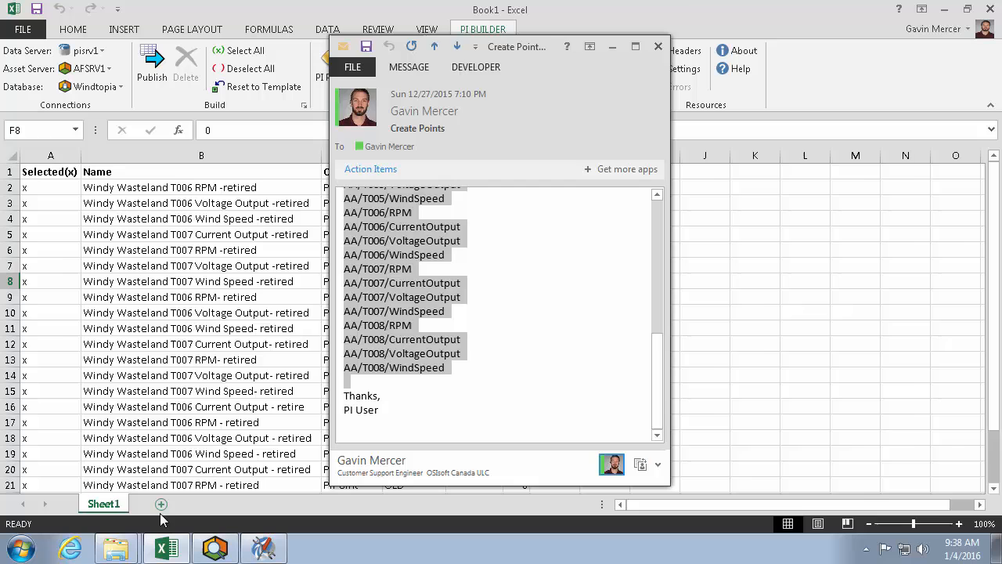
pyautogui.click(161, 503)
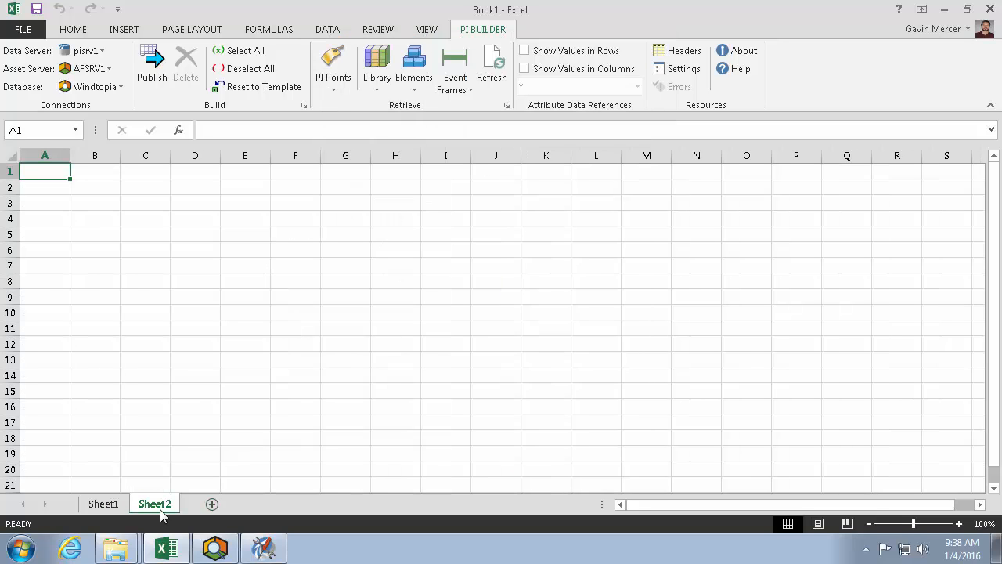
pyautogui.moveTo(689, 67)
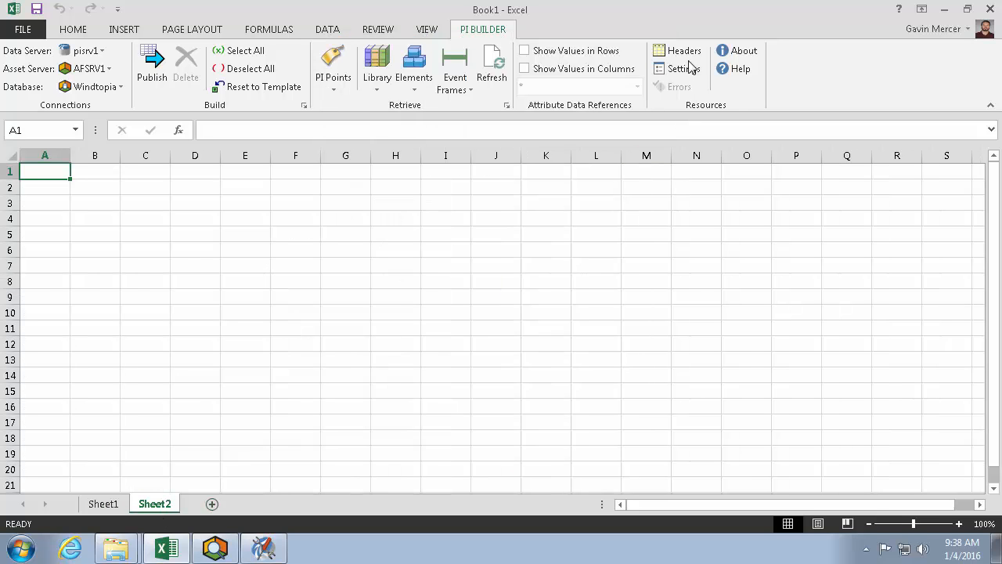
# Step: Drop the NewName column and add the Classic instrumenttag column to Sheet2's headers
pyautogui.click(684, 50)
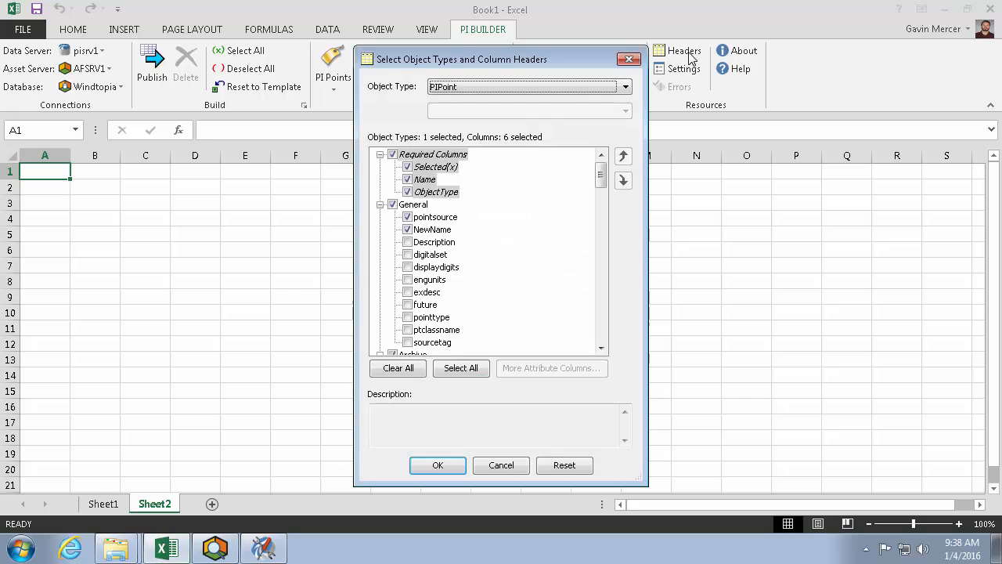
pyautogui.click(435, 217)
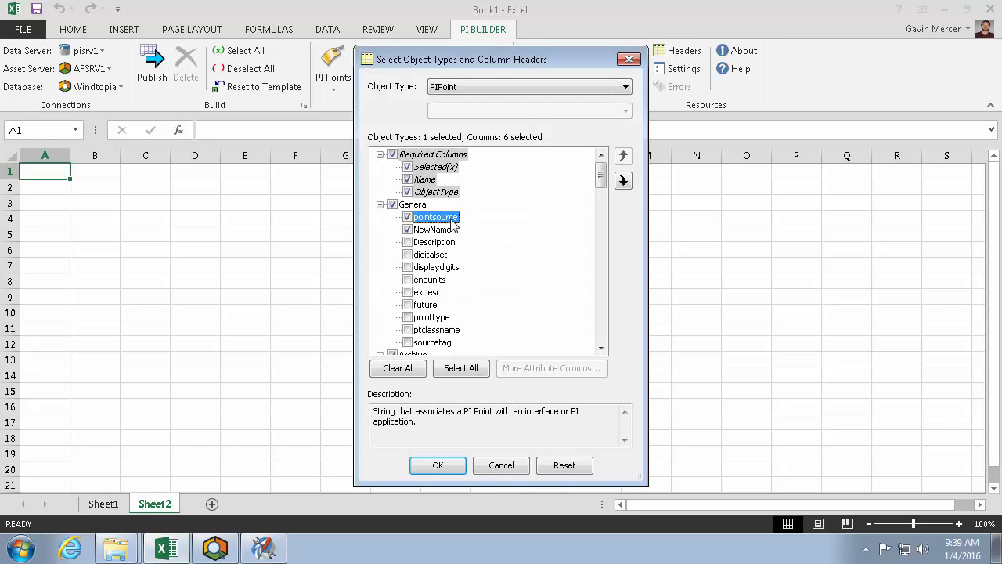
pyautogui.click(432, 228)
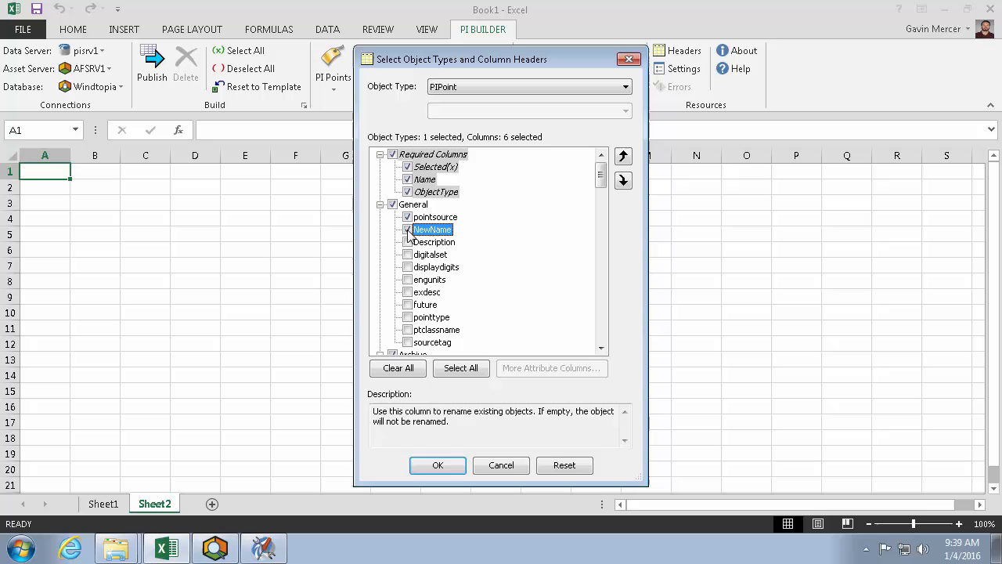
pyautogui.scroll(-3)
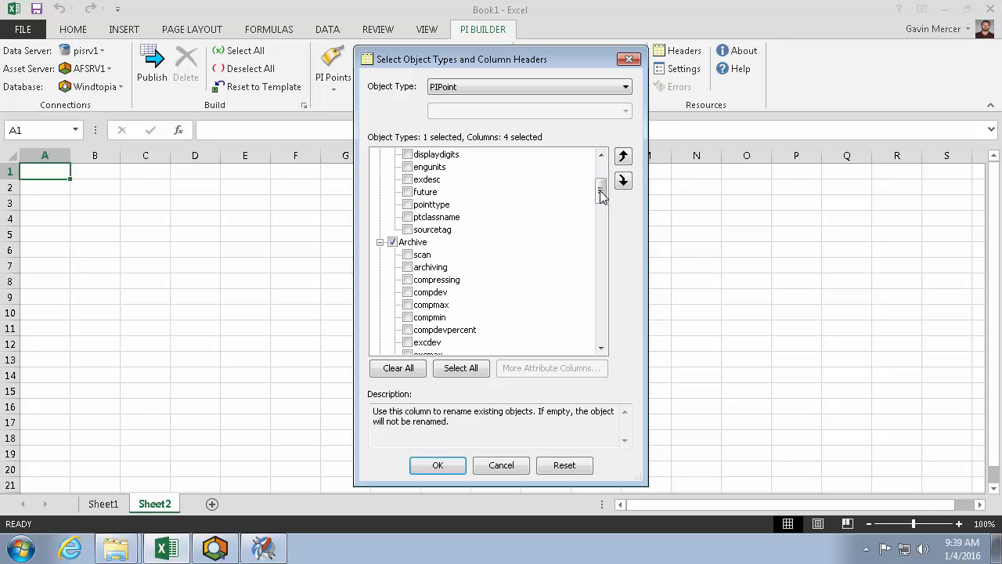
pyautogui.scroll(-3)
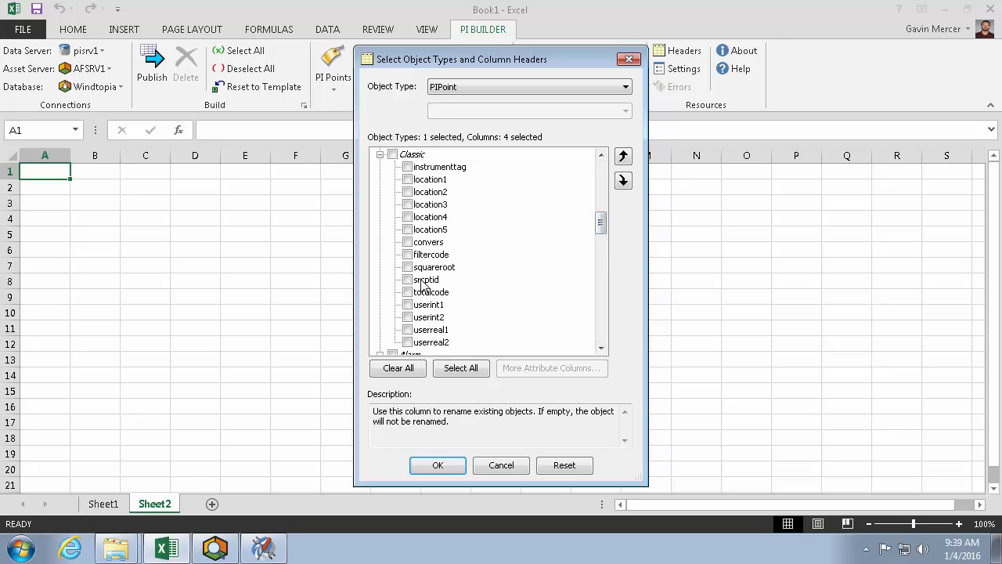
pyautogui.click(407, 167)
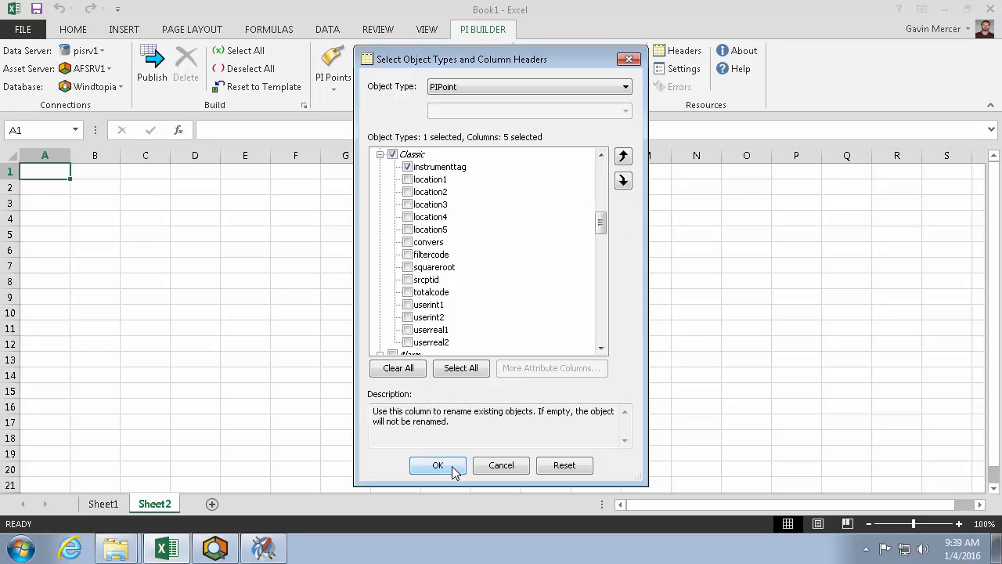
pyautogui.click(437, 465)
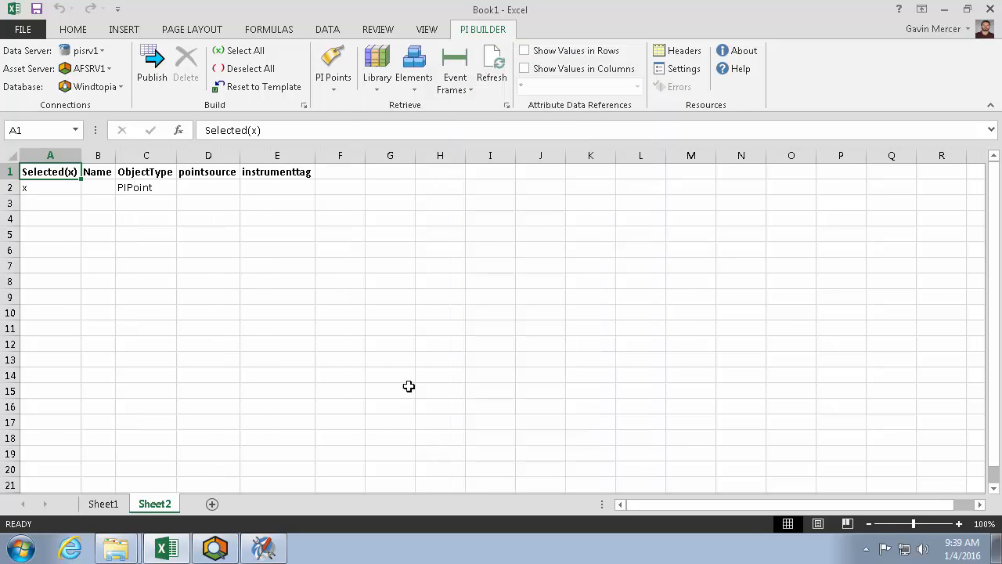
# Step: Paste the AA instrument tags into the Name column starting at B2
pyautogui.click(277, 187)
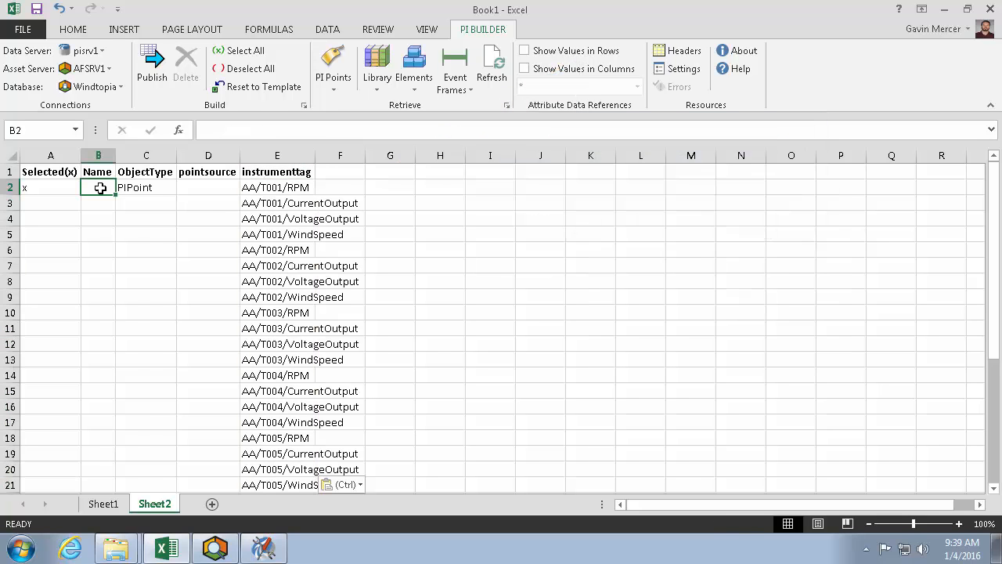
pyautogui.press('ctrl+v')
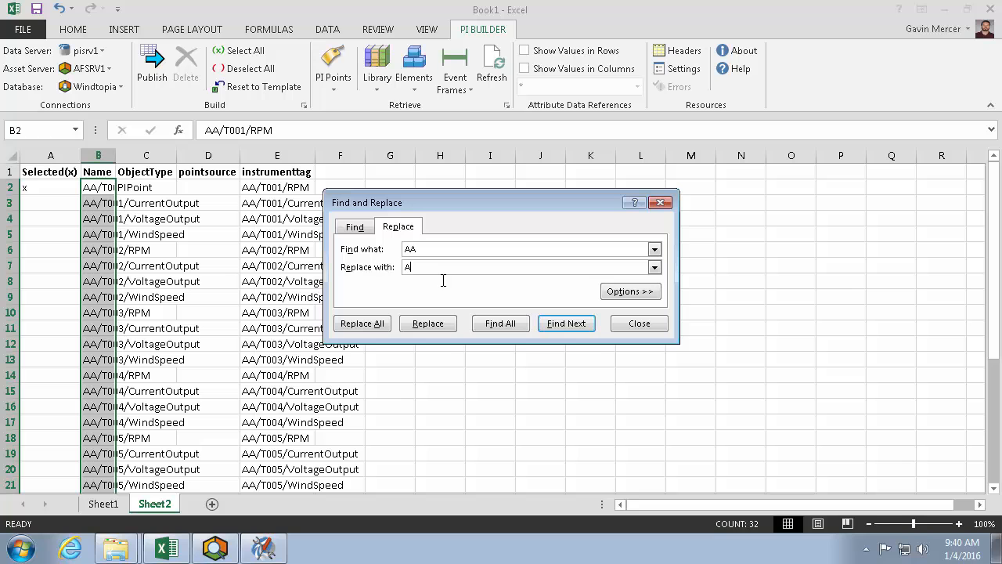
# Step: Replace AA with 'Airy Alps' in all 32 names
pyautogui.write('iry Alps')
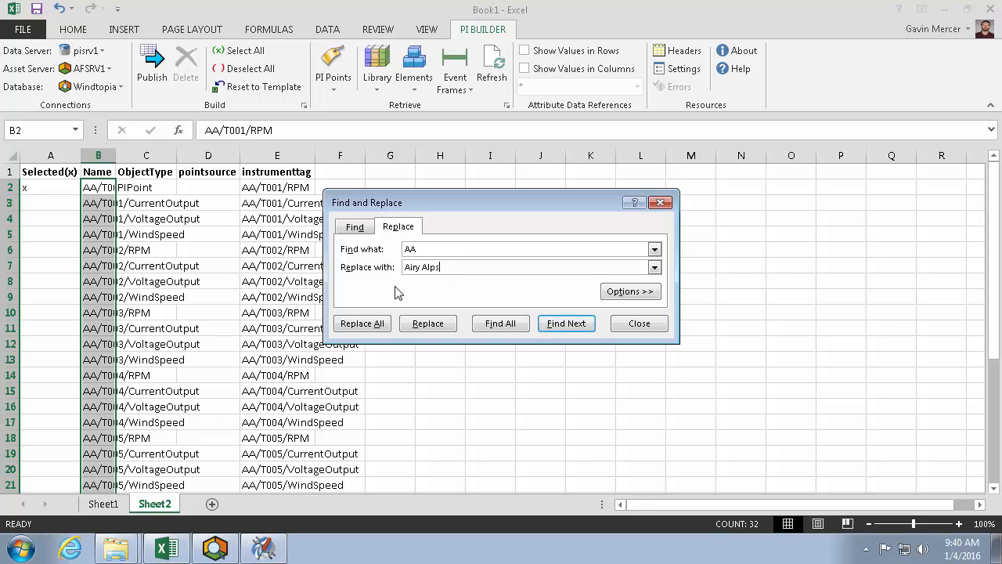
pyautogui.click(362, 323)
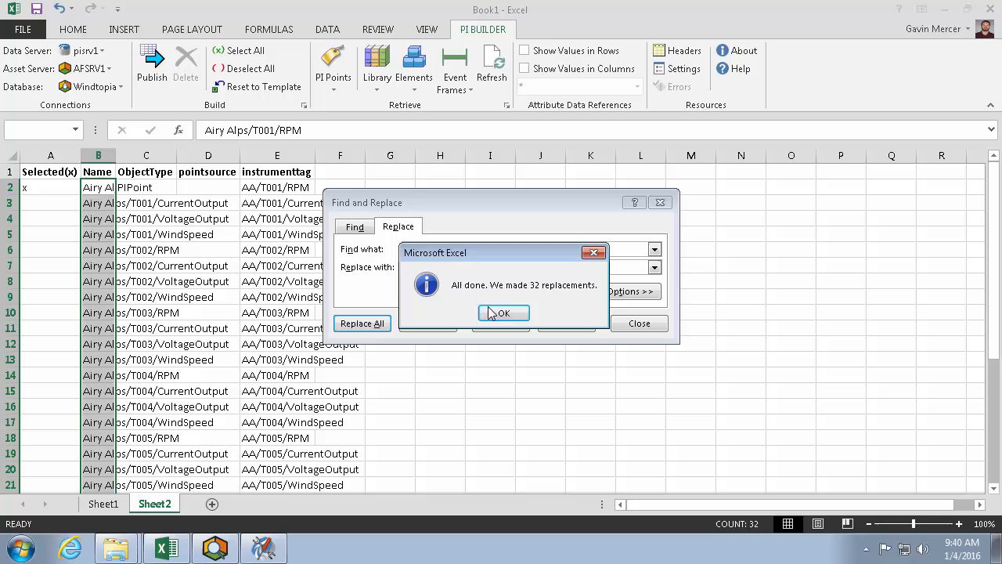
pyautogui.click(503, 313)
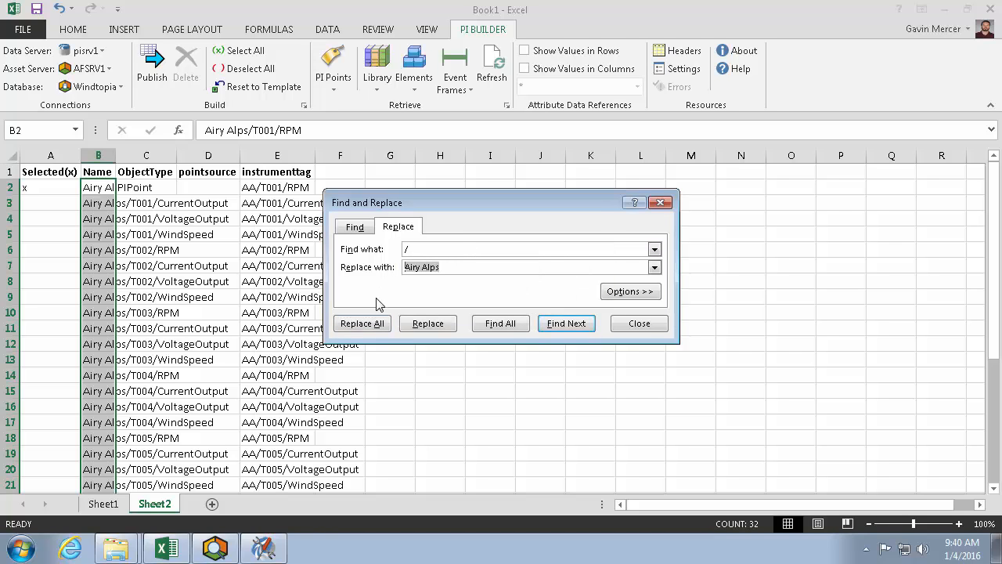
# Step: Replace every slash in the names with a space (64 replacements)
pyautogui.click(362, 322)
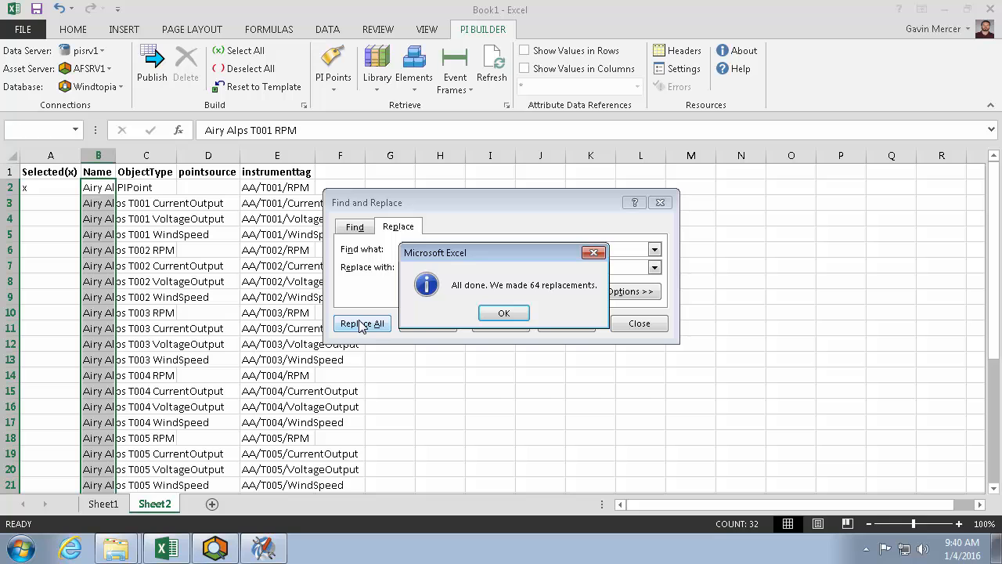
pyautogui.moveTo(422, 328)
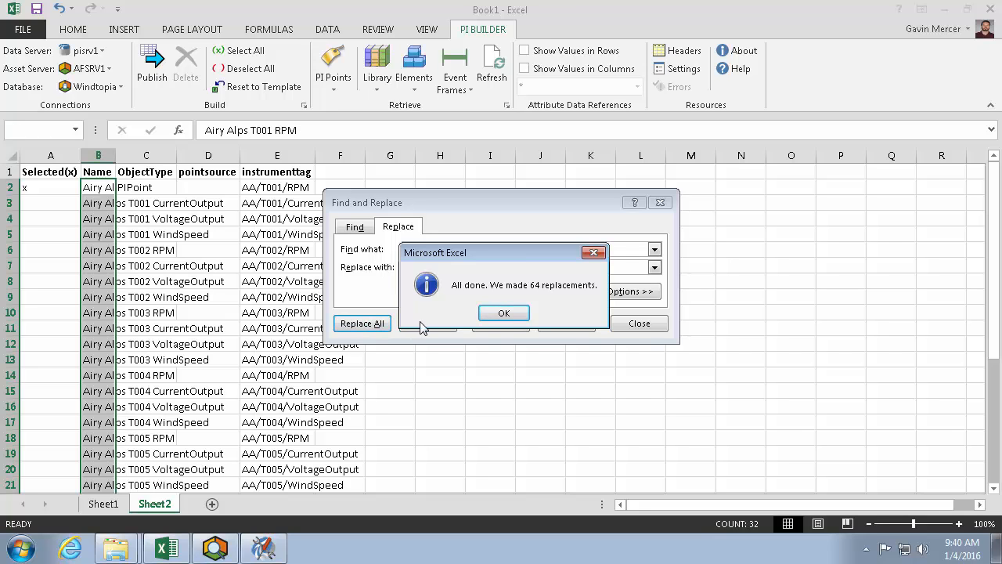
pyautogui.click(503, 312)
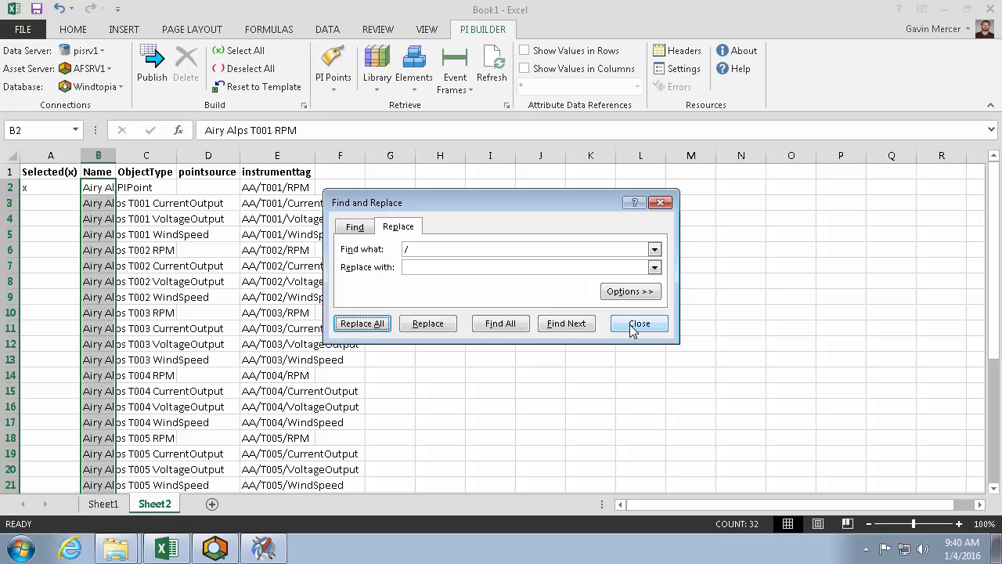
pyautogui.click(639, 323)
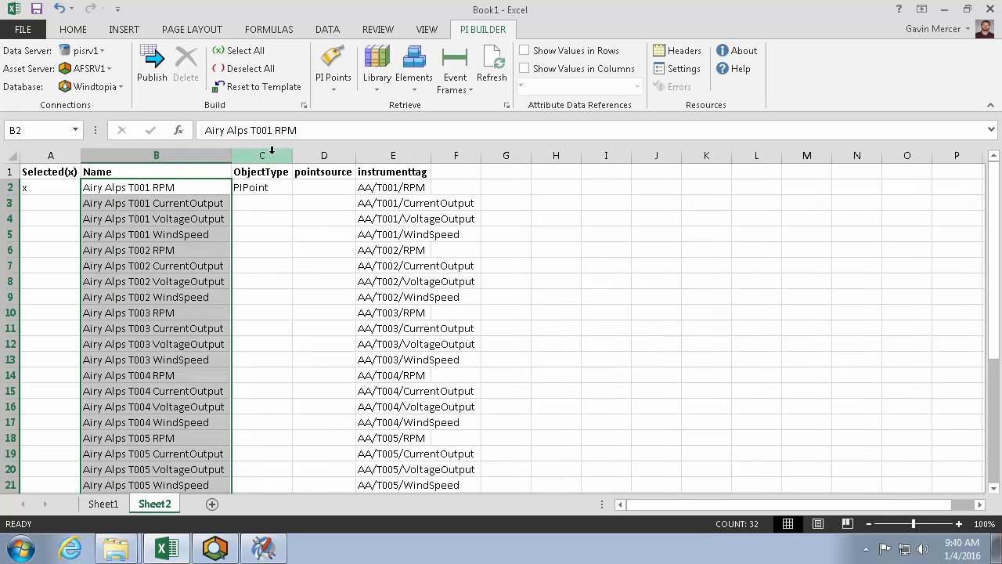
# Step: Fill PIPoint down the ObjectType column and enter point source OPC10 in D2
pyautogui.click(262, 187)
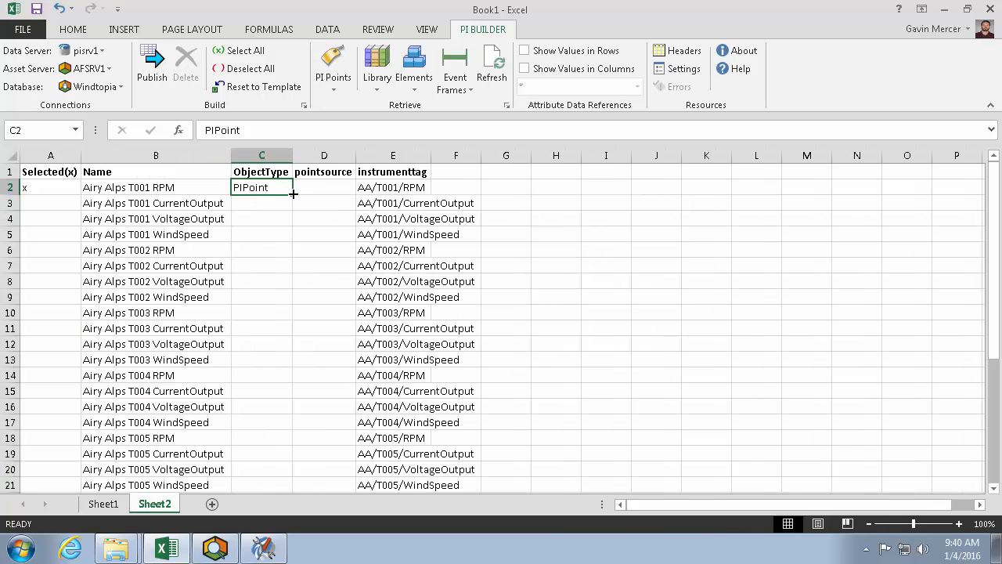
pyautogui.moveTo(293, 194); pyautogui.dragTo(293, 485)
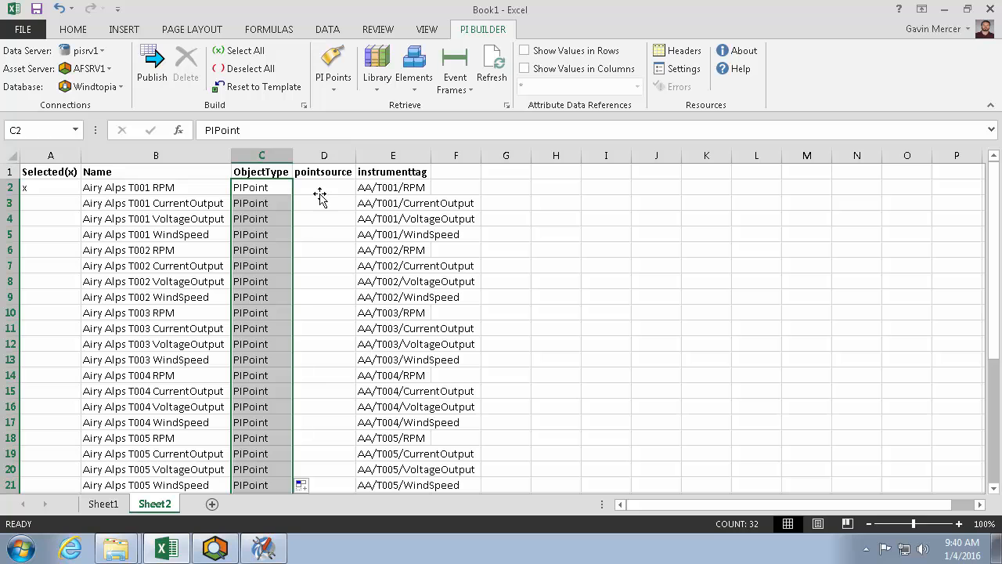
pyautogui.click(324, 187)
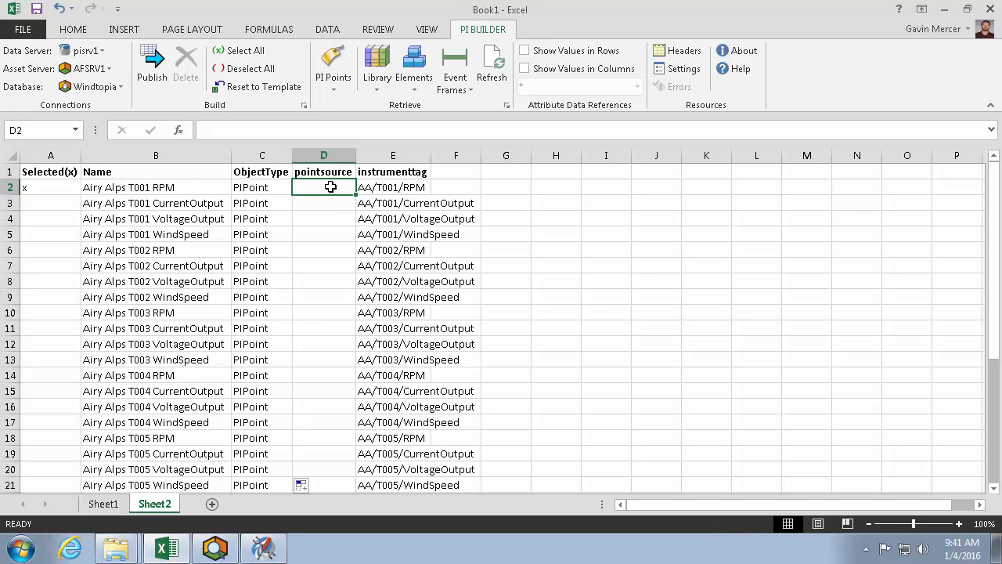
pyautogui.write('OPC1')
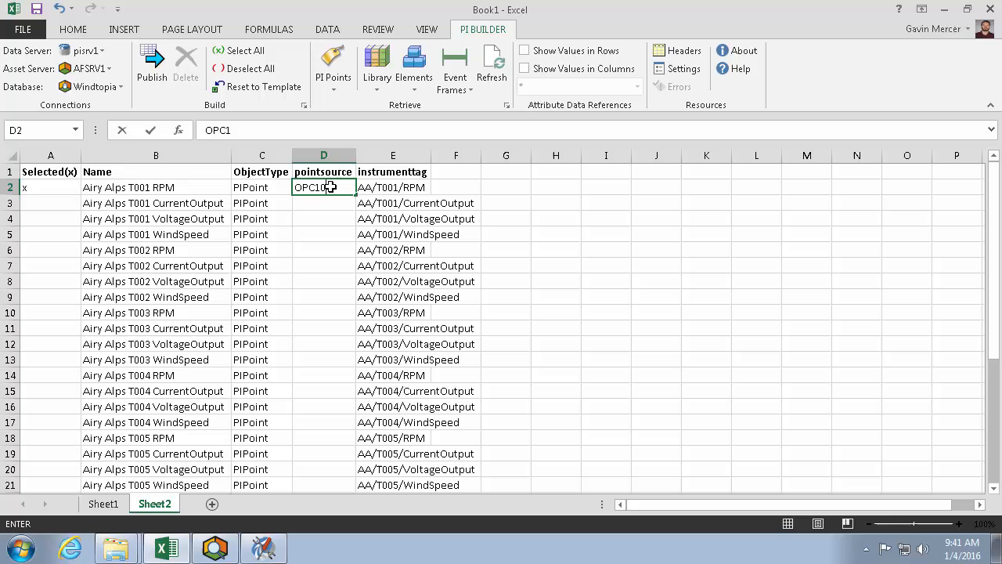
pyautogui.press('Return')
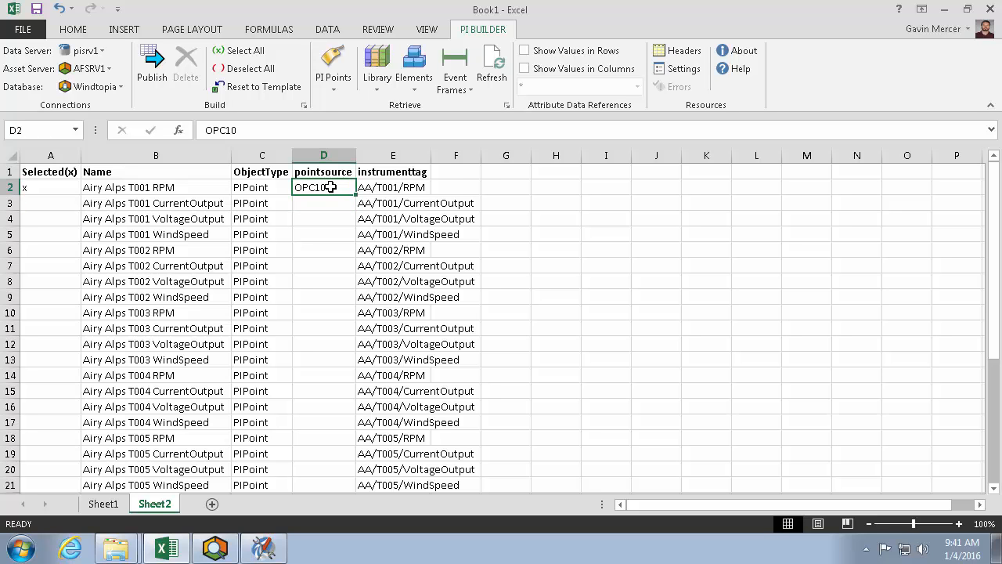
# Step: Copy OPC10 and the x selection mark down all 32 rows
pyautogui.scroll(-3)
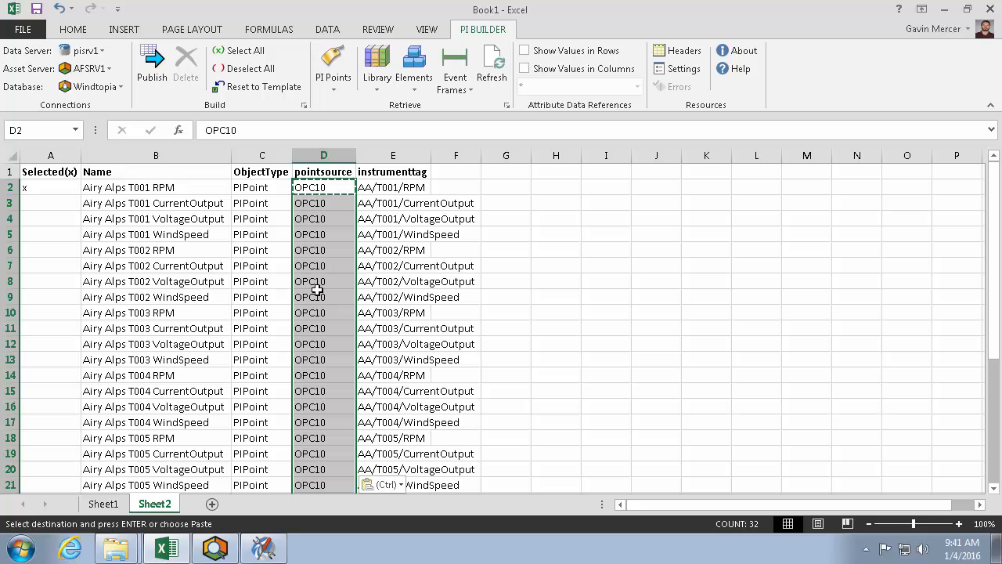
pyautogui.click(51, 187)
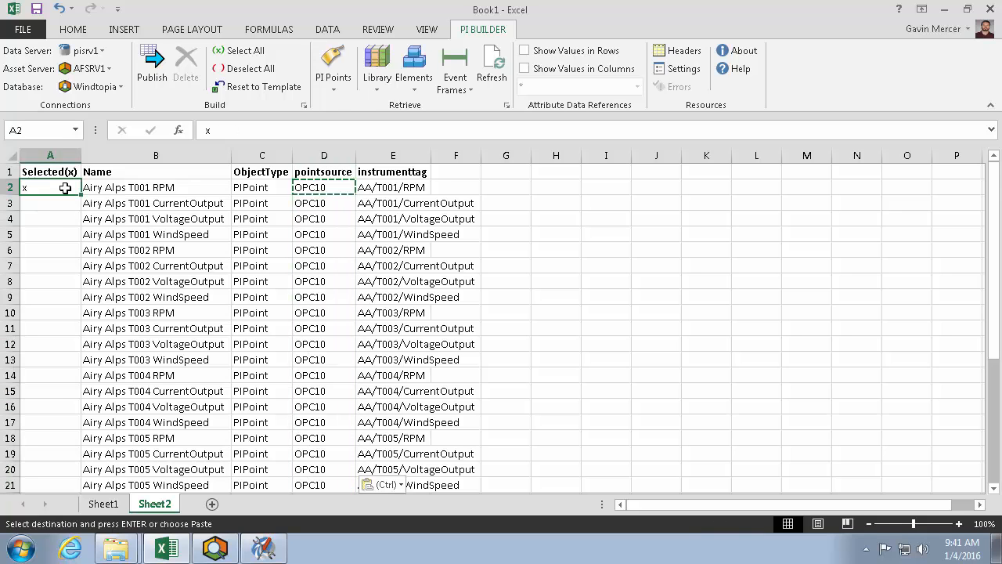
pyautogui.scroll(-3)
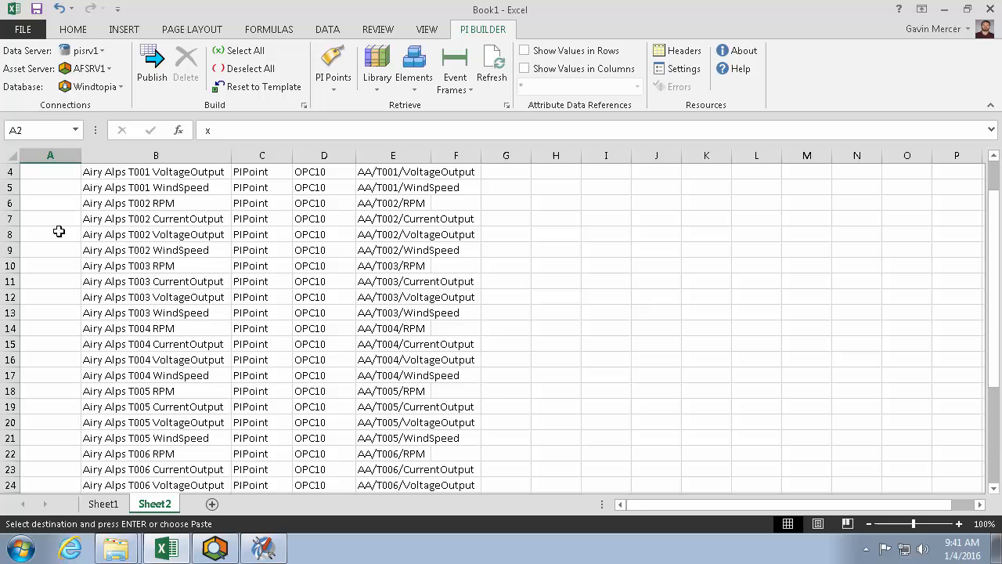
pyautogui.scroll(-3)
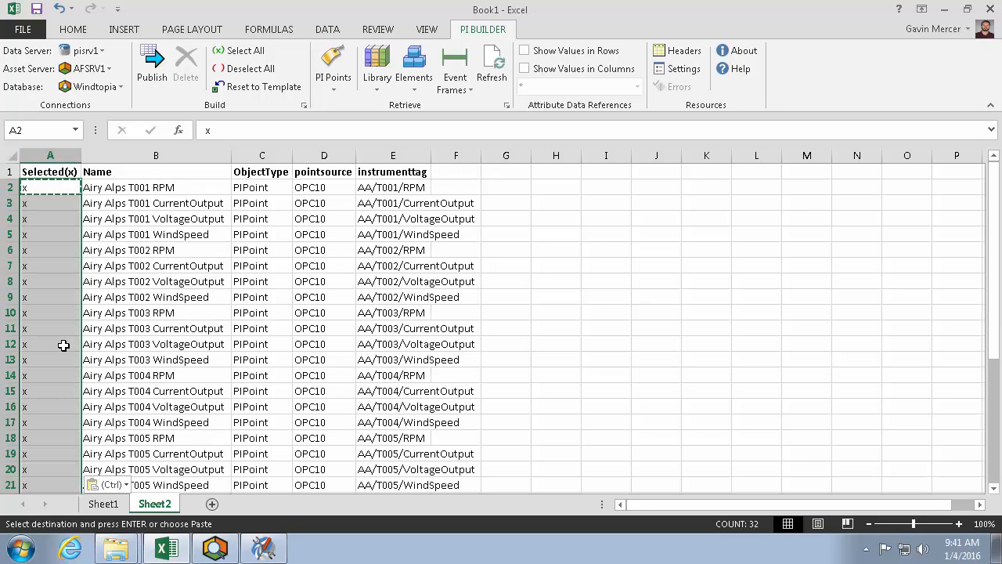
pyautogui.click(151, 67)
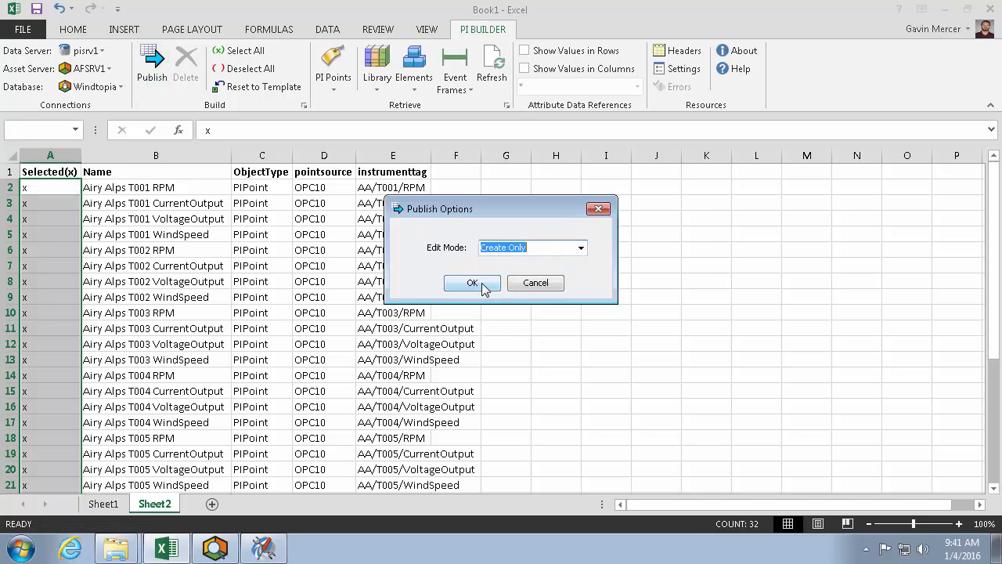
# Step: Publish the 32 points in Create Only mode and close the publish report
pyautogui.click(472, 283)
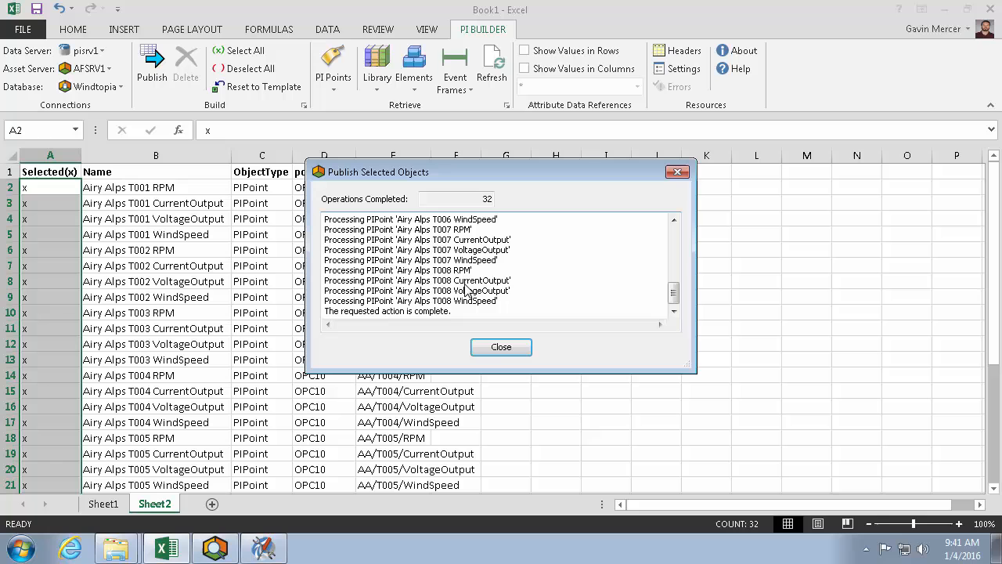
pyautogui.moveTo(501, 347)
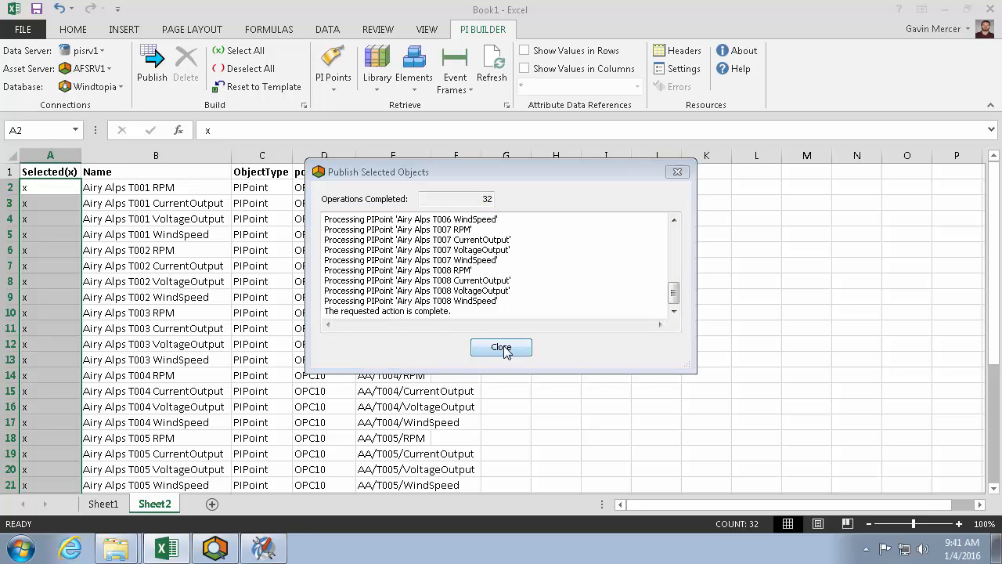
pyautogui.click(264, 547)
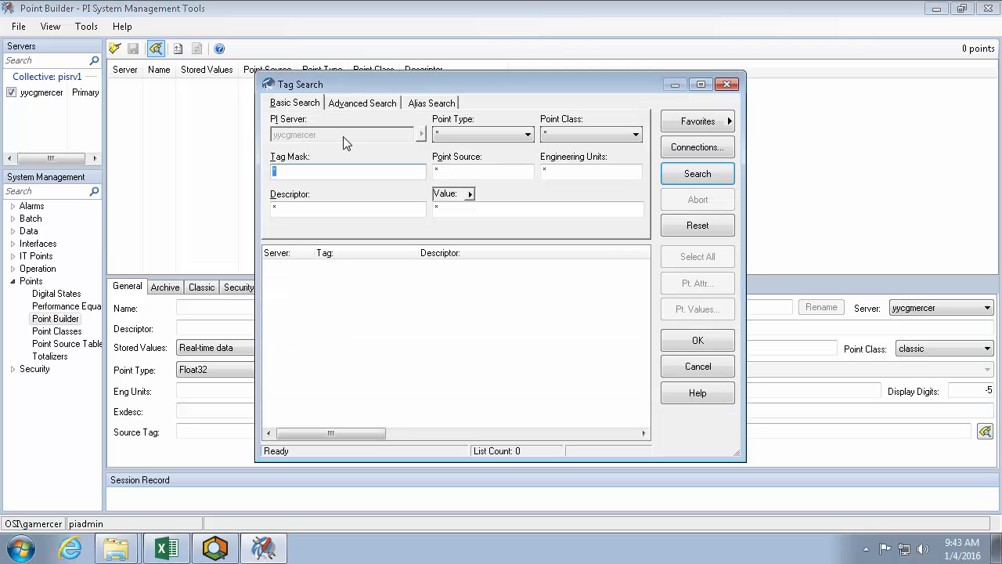
# Step: Load all point source OPC10 points and view Airy Alps T001 CurrentOutput's instrument tag
pyautogui.click(483, 172)
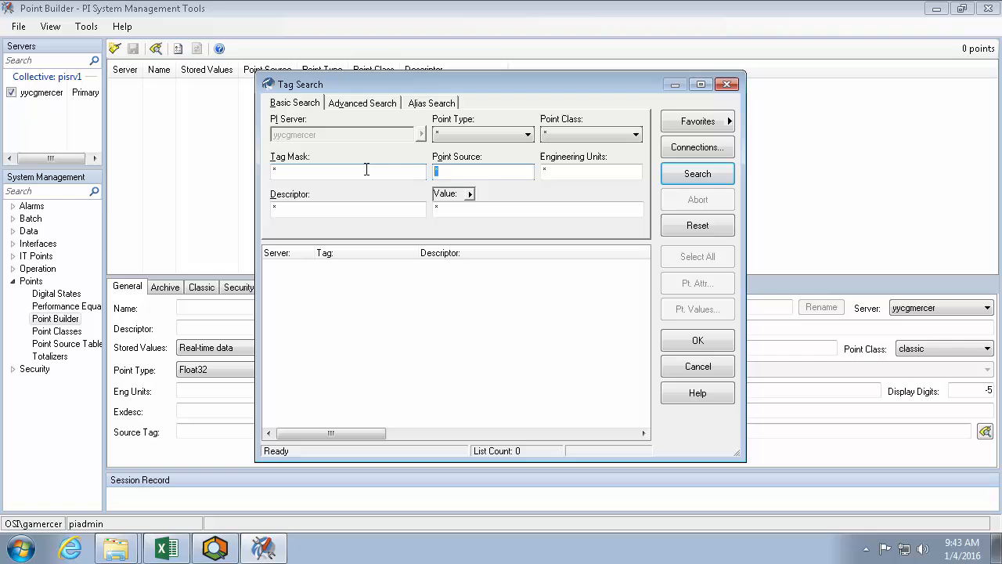
pyautogui.click(696, 173)
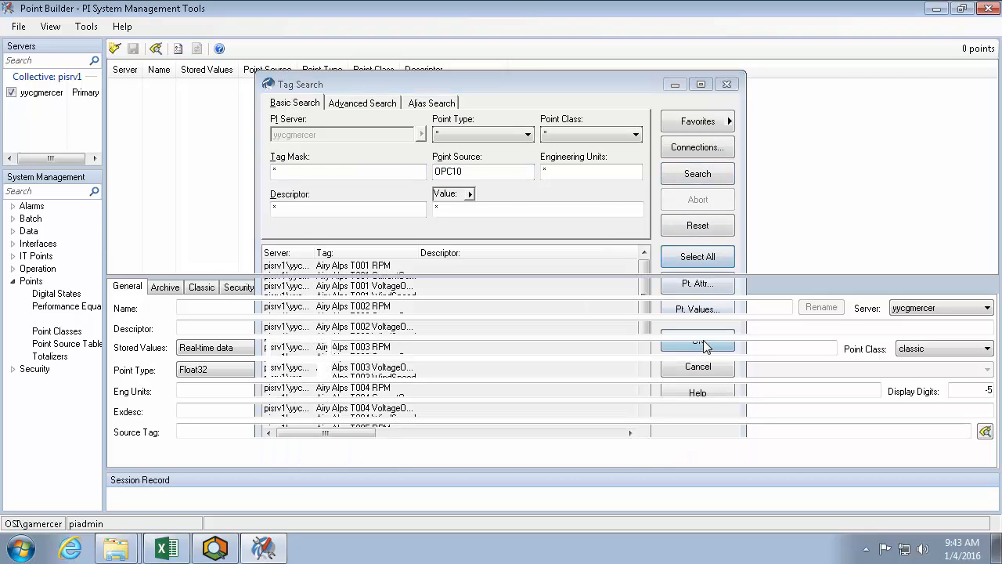
pyautogui.click(696, 342)
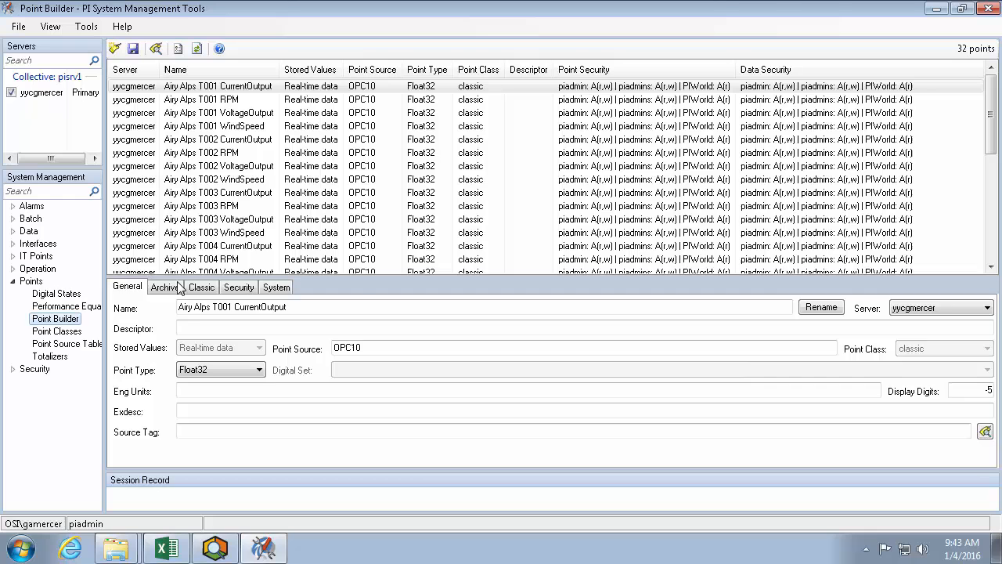
pyautogui.click(201, 286)
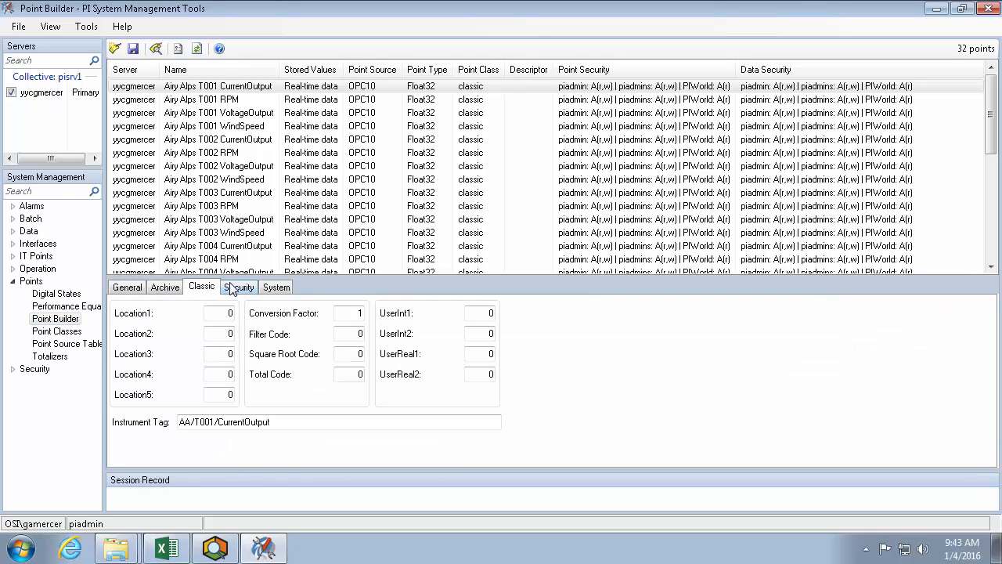
pyautogui.moveTo(286, 419)
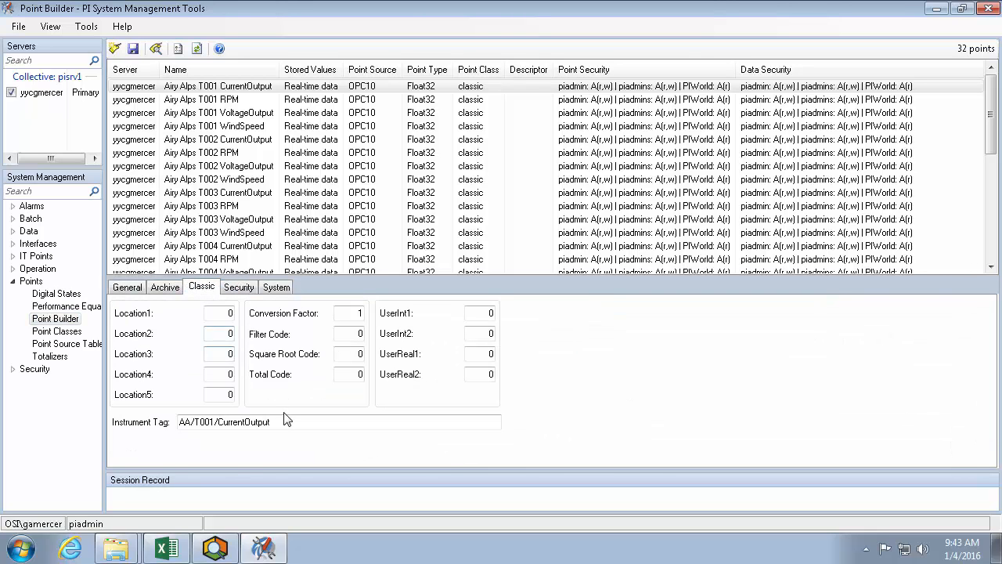